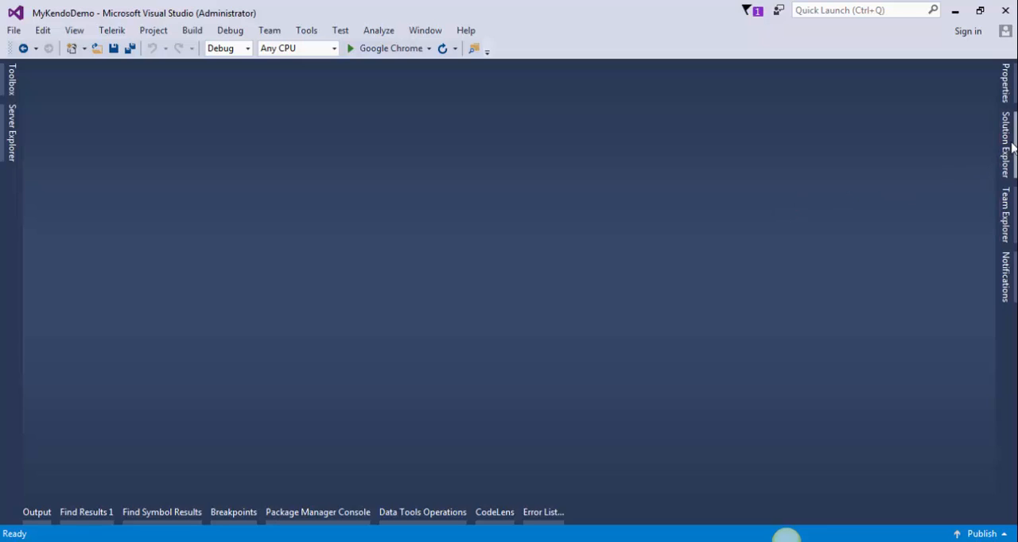
Show the MyKendoDemo project files in Solution Explorer and bring up the project's context actions.
{"action": "left_click", "coordinate": [1008, 147]}
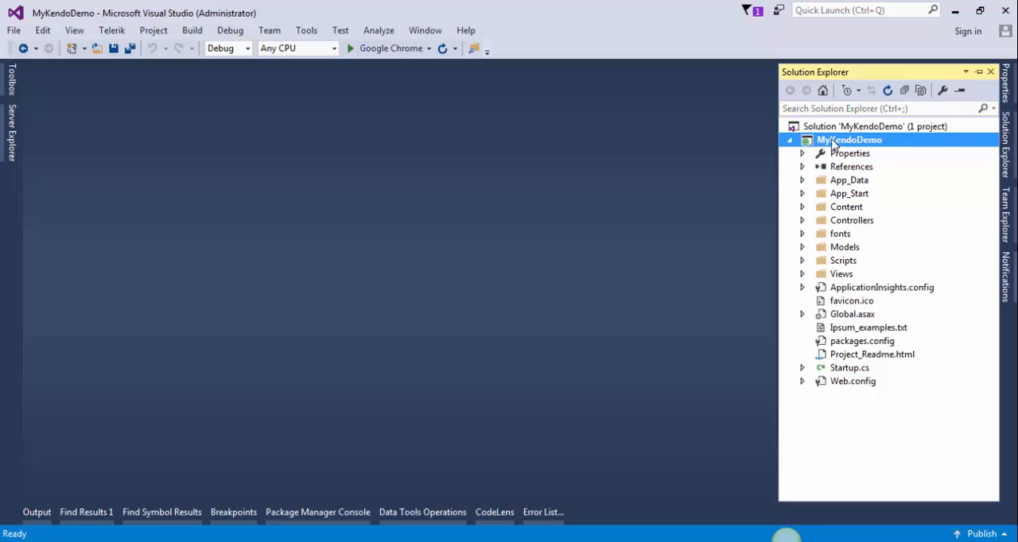
{"action": "right_click", "coordinate": [849, 140]}
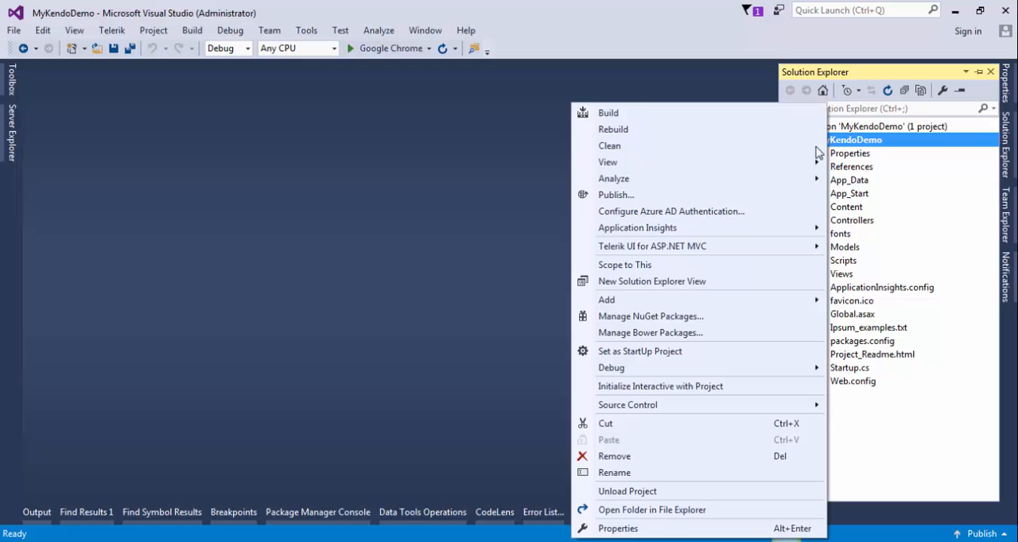
{"action": "mouse_move", "coordinate": [652, 245]}
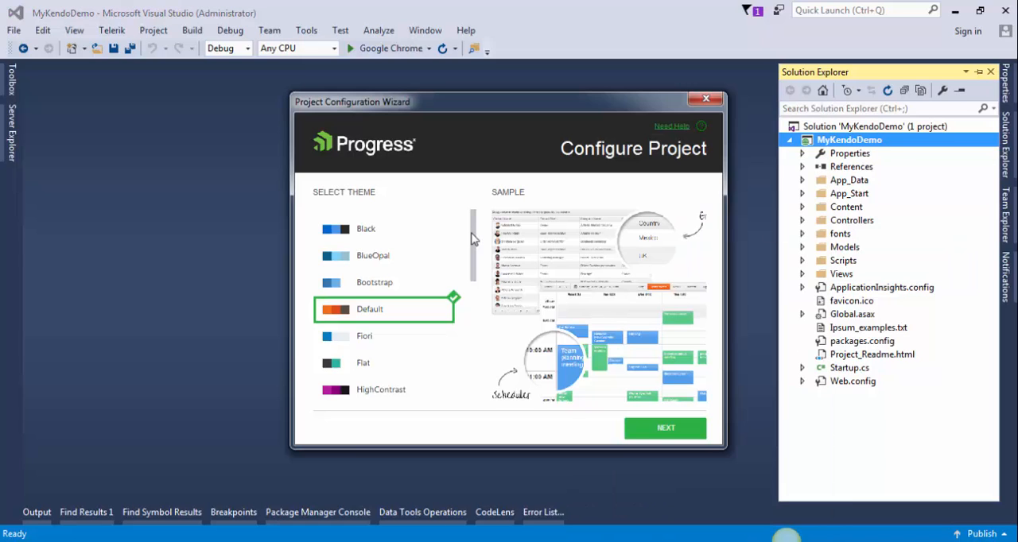
Select the Nova theme in the Telerik configuration wizard and finish with CDN support kept on.
{"action": "scroll", "scroll_direction": "down", "scroll_amount": 3}
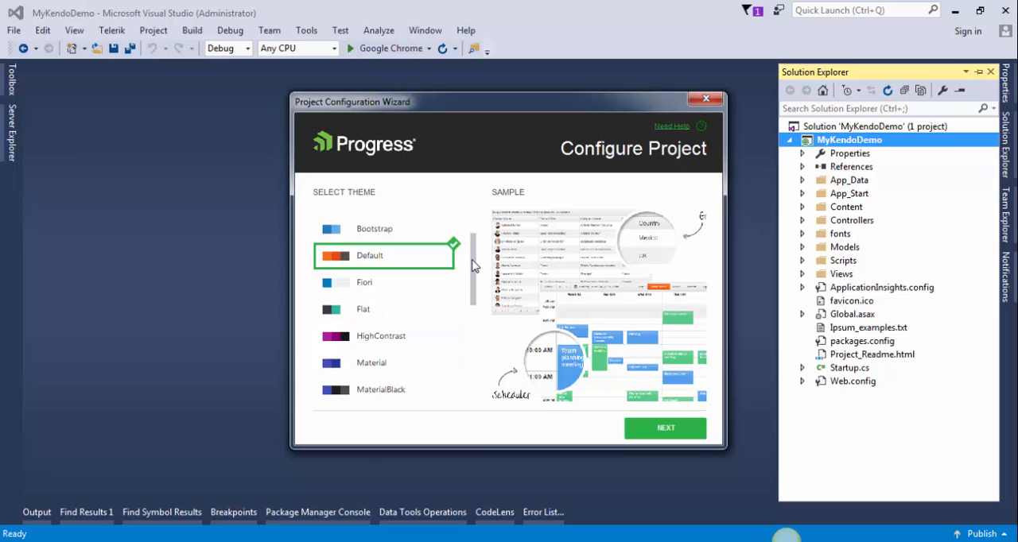
{"action": "scroll", "scroll_direction": "up", "scroll_amount": 3}
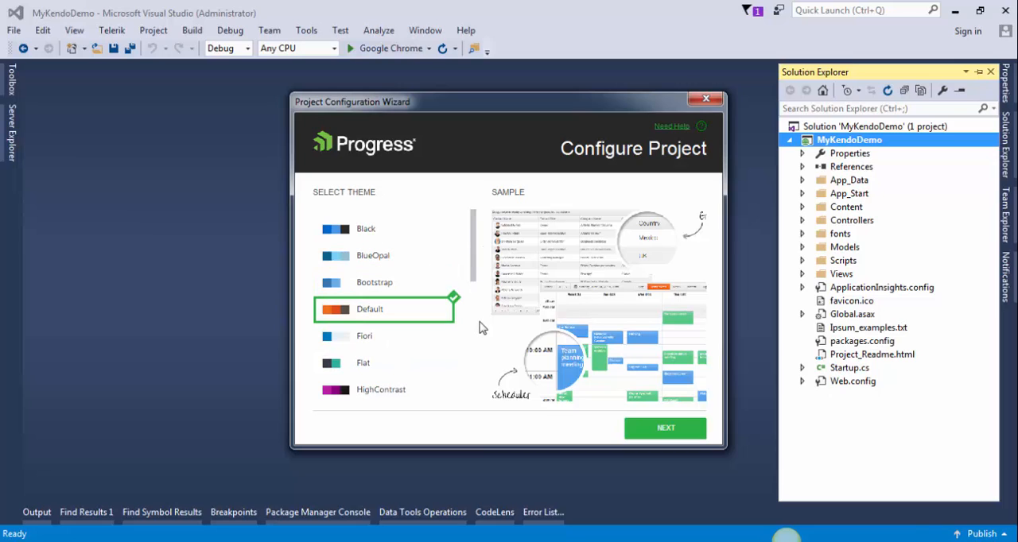
{"action": "scroll", "scroll_direction": "down", "scroll_amount": 3}
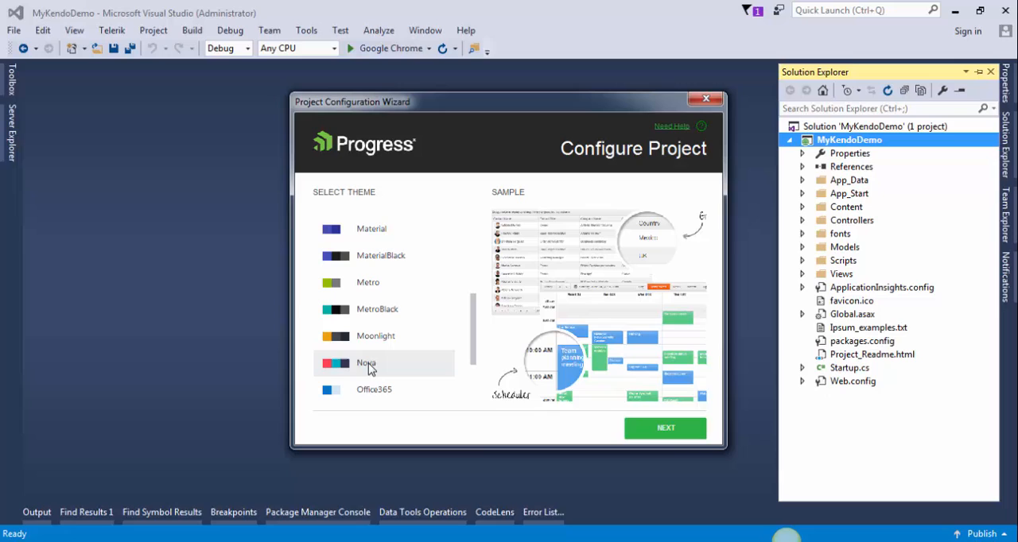
{"action": "left_click", "coordinate": [366, 363]}
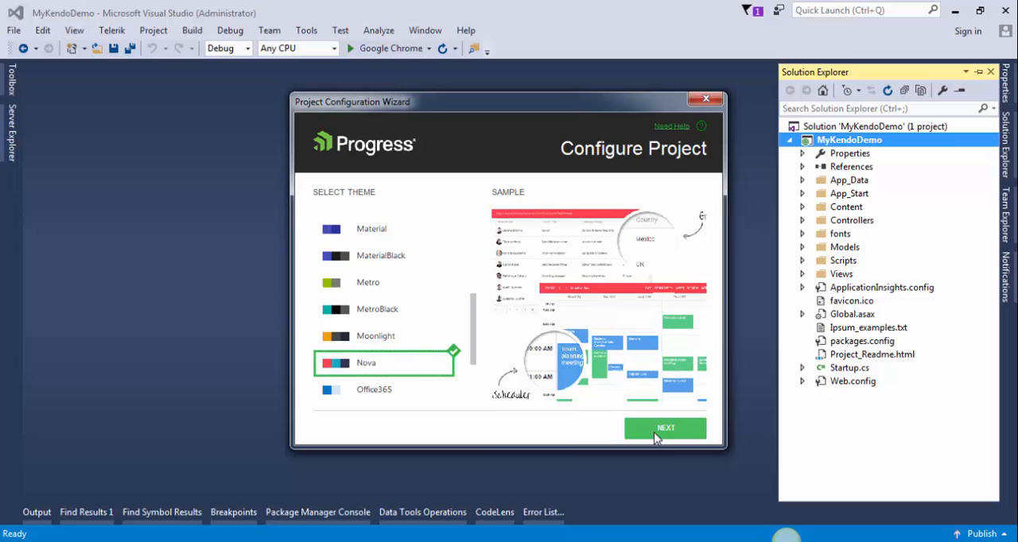
{"action": "left_click", "coordinate": [665, 428]}
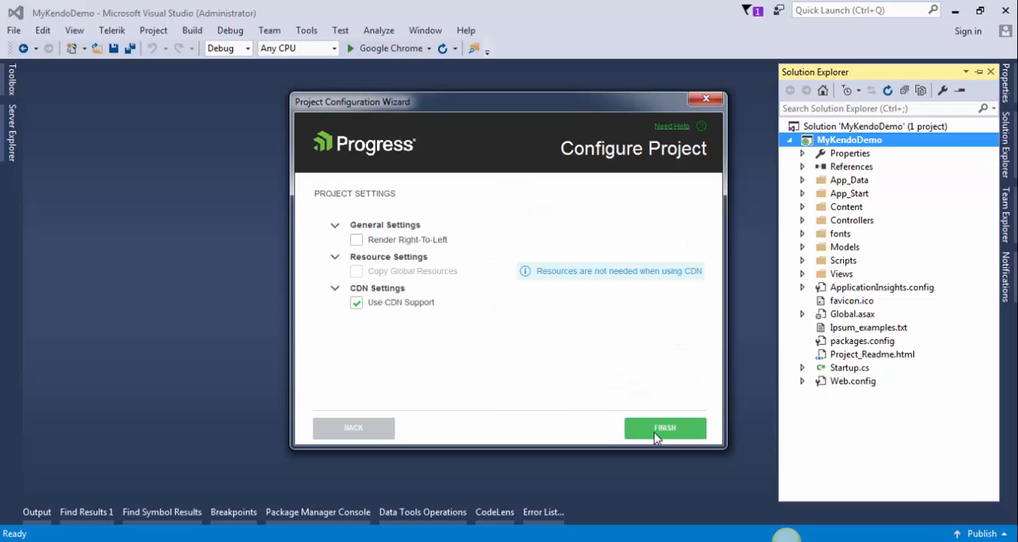
{"action": "left_click", "coordinate": [664, 427]}
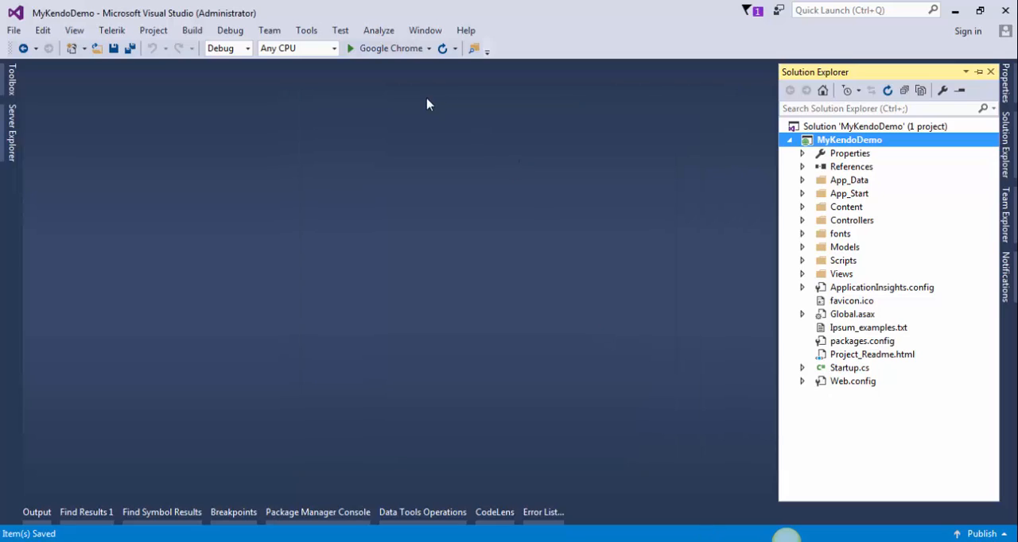
Run the Team Efficiency app in Chrome and load Andrew Fuller's representative orders.
{"action": "left_click", "coordinate": [349, 48]}
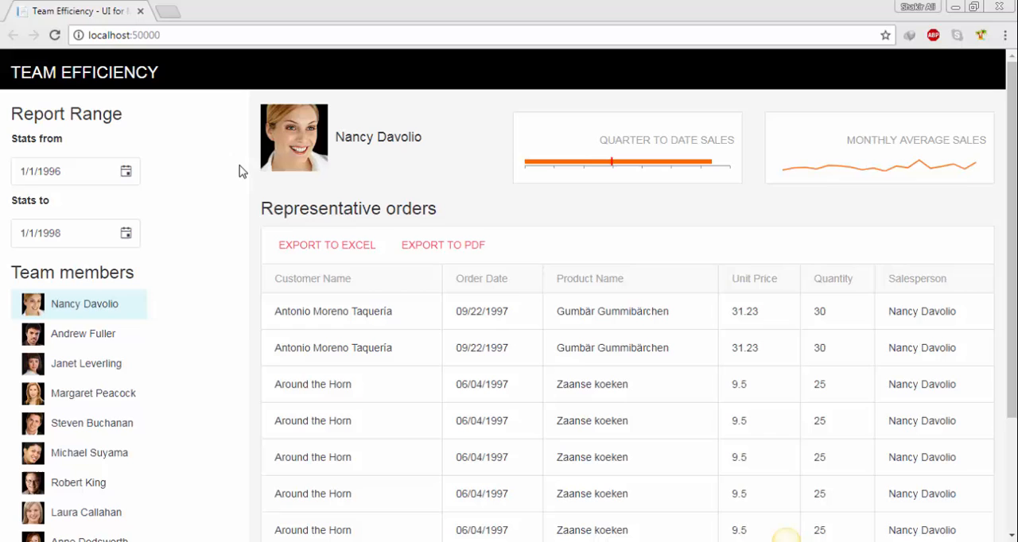
{"action": "mouse_move", "coordinate": [83, 349]}
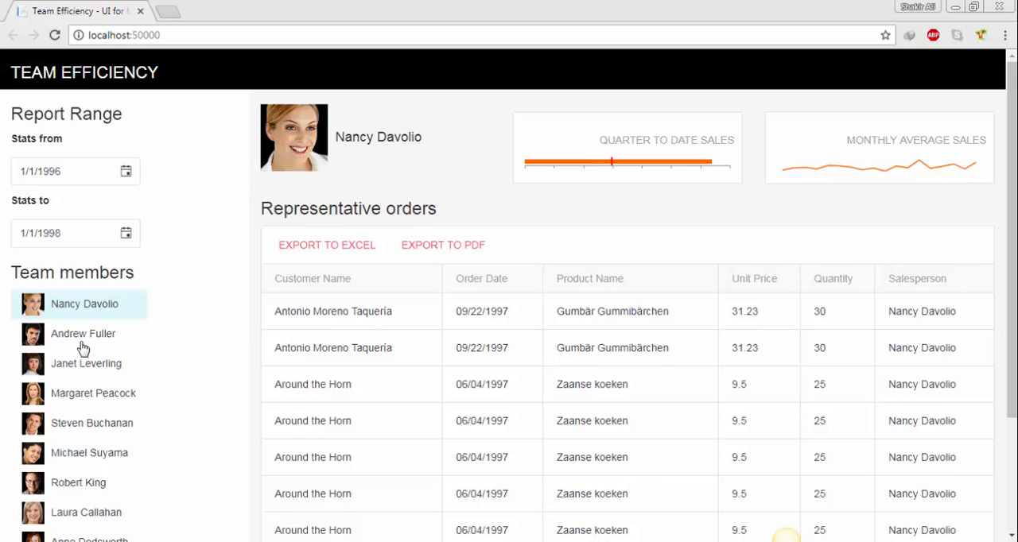
{"action": "left_click", "coordinate": [86, 364]}
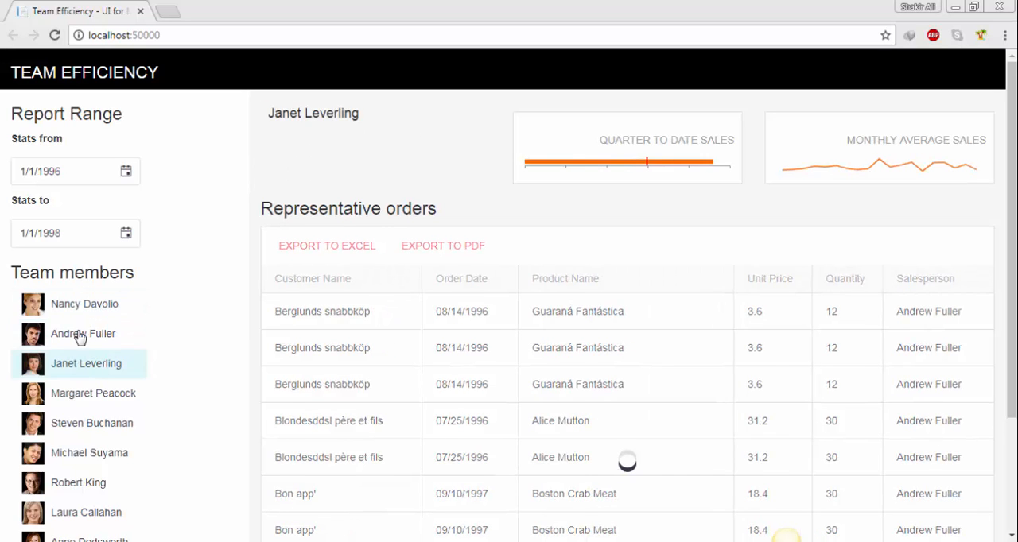
{"action": "left_click", "coordinate": [84, 303]}
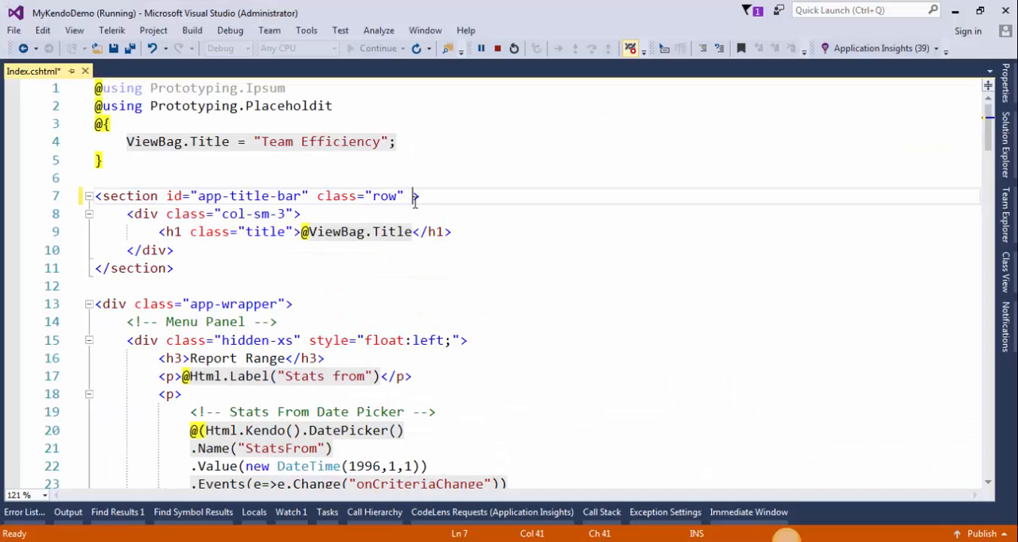
Add style="background-color:#00acc1 !important;" to the app-title-bar section and save Index.cshtml.
{"action": "type", "text": "style=\""}
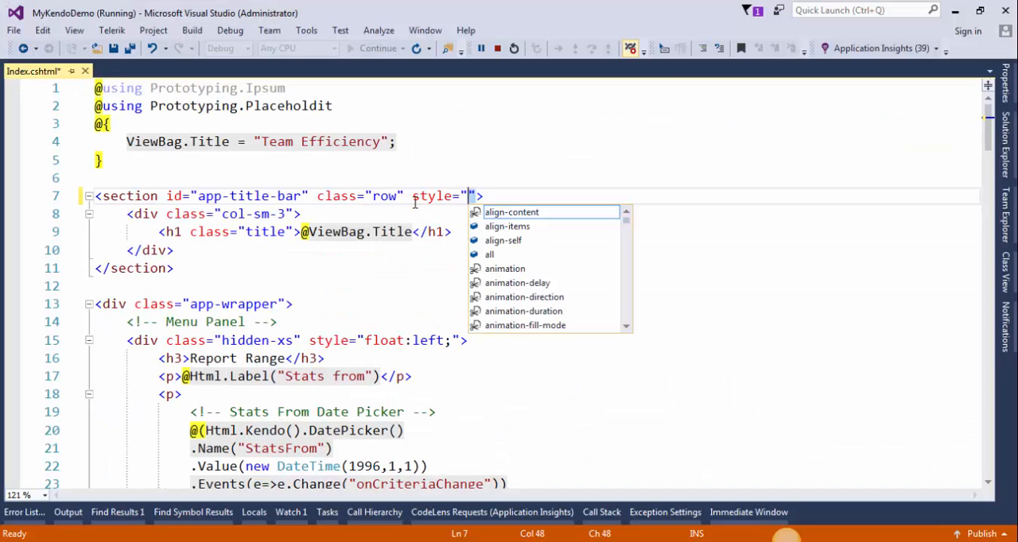
{"action": "type", "text": "background-color:"}
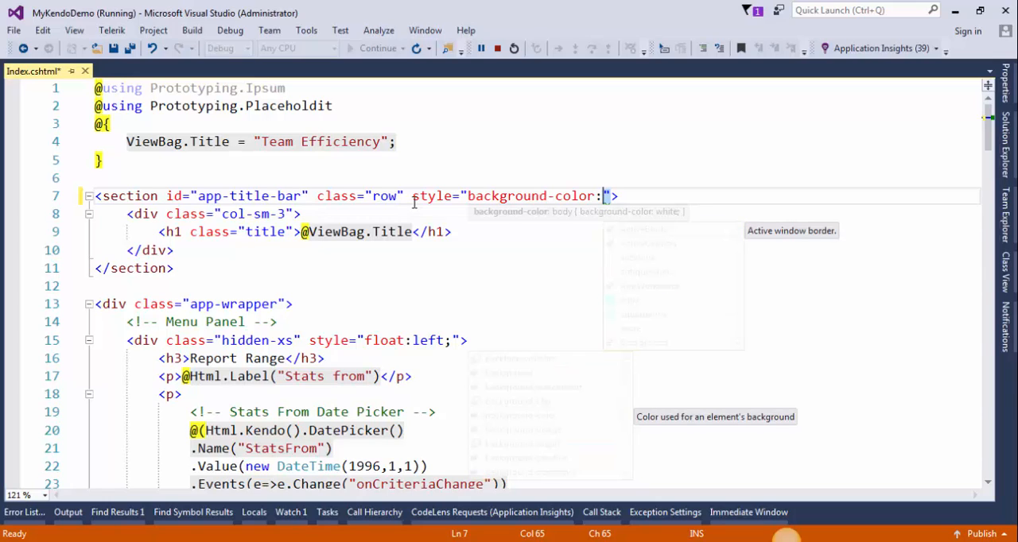
{"action": "type", "text": "#00acc1 !important;"}
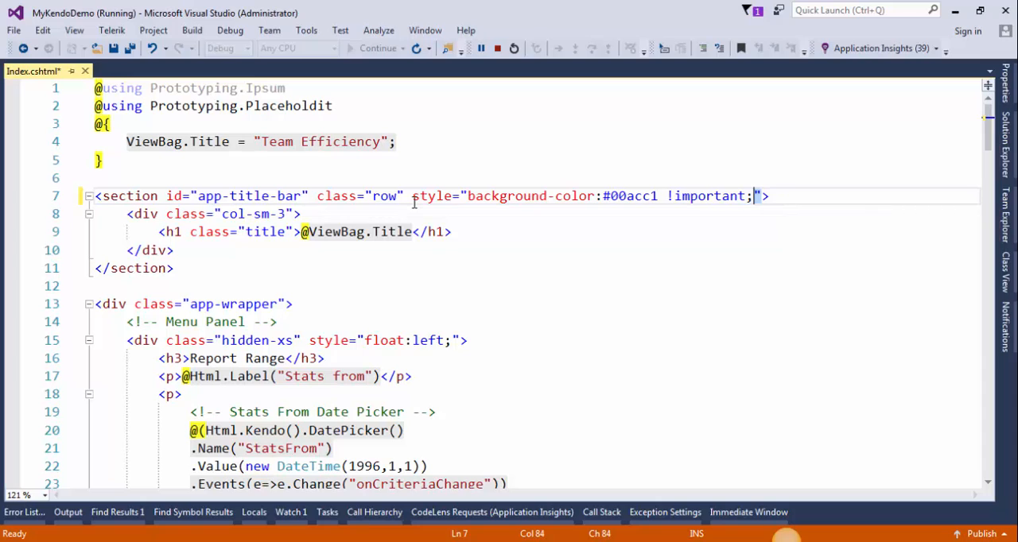
{"action": "key", "text": "ctrl+s"}
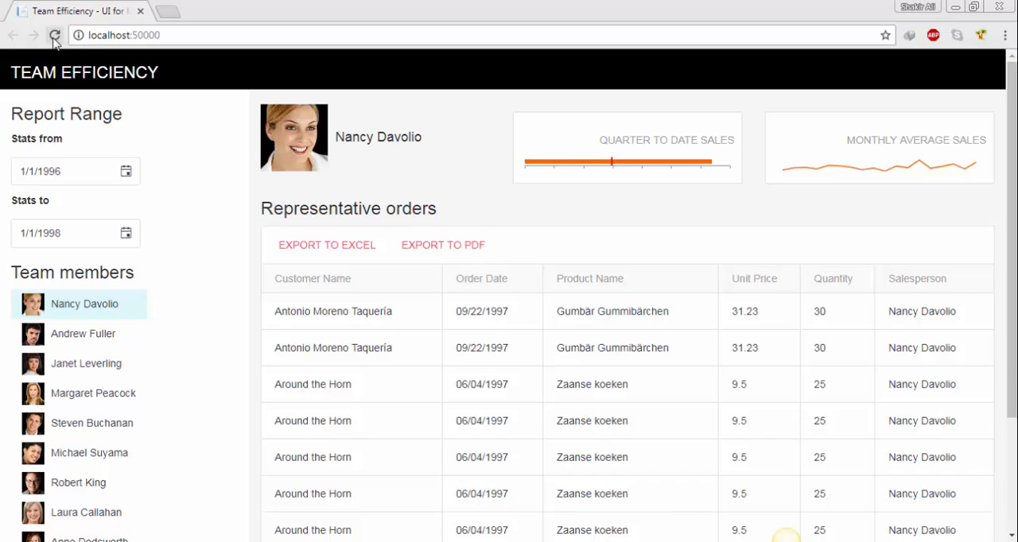
Reload localhost:50000 so the title bar shows the teal background.
{"action": "left_click", "coordinate": [55, 35]}
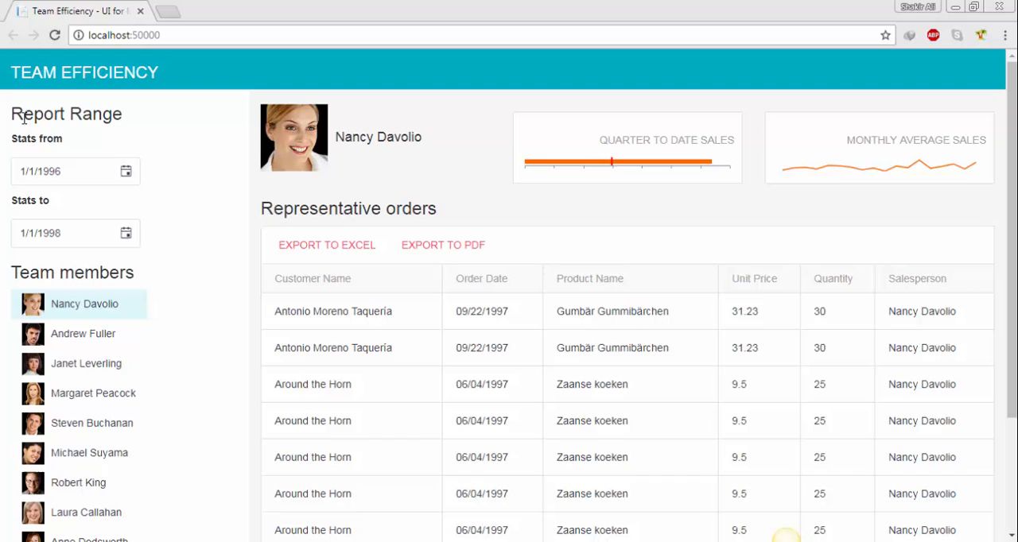
{"action": "mouse_move", "coordinate": [111, 112]}
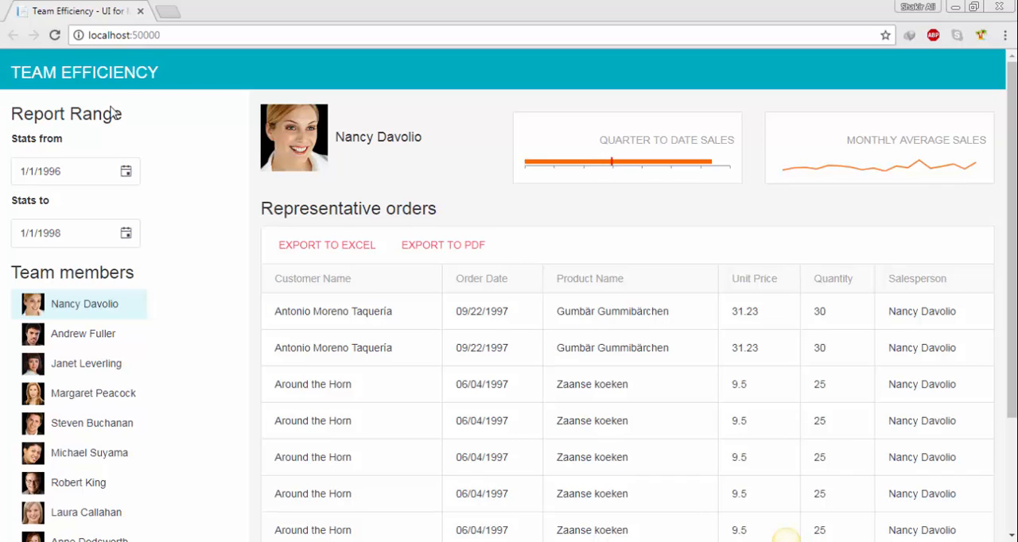
{"action": "mouse_move", "coordinate": [111, 112]}
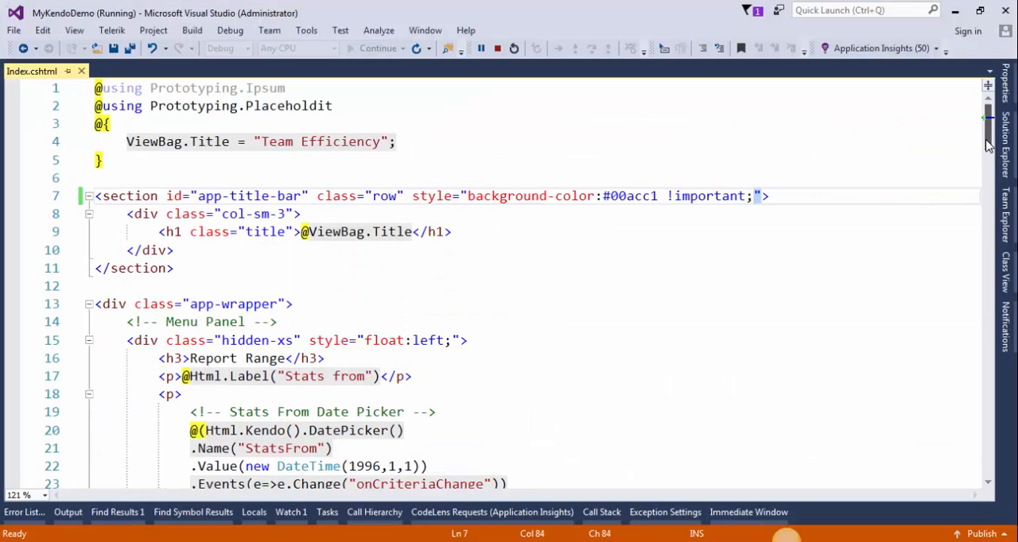
Add width:310px; to the hidden-xs menu panel div's inline style.
{"action": "scroll", "scroll_direction": "down", "scroll_amount": 3}
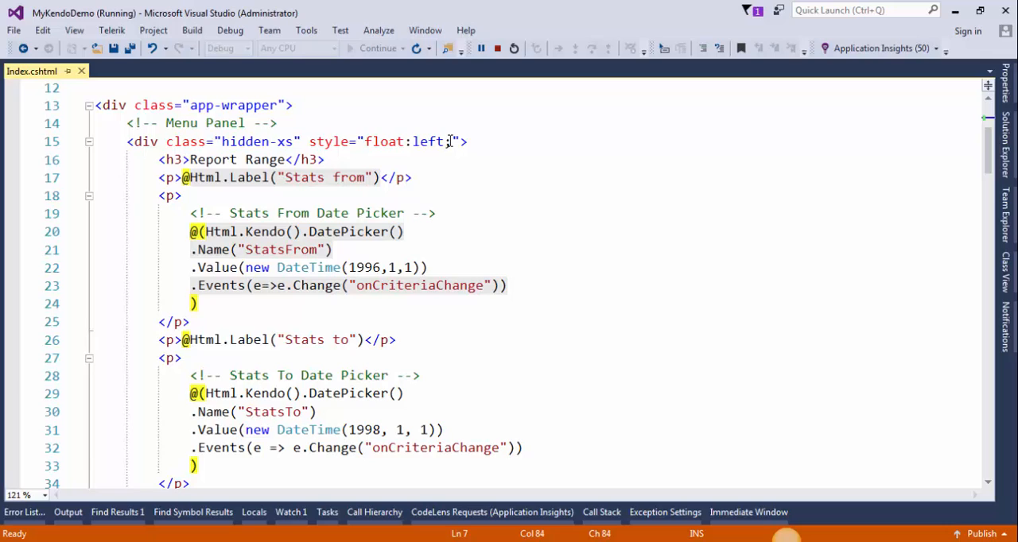
{"action": "type", "text": "width:310"}
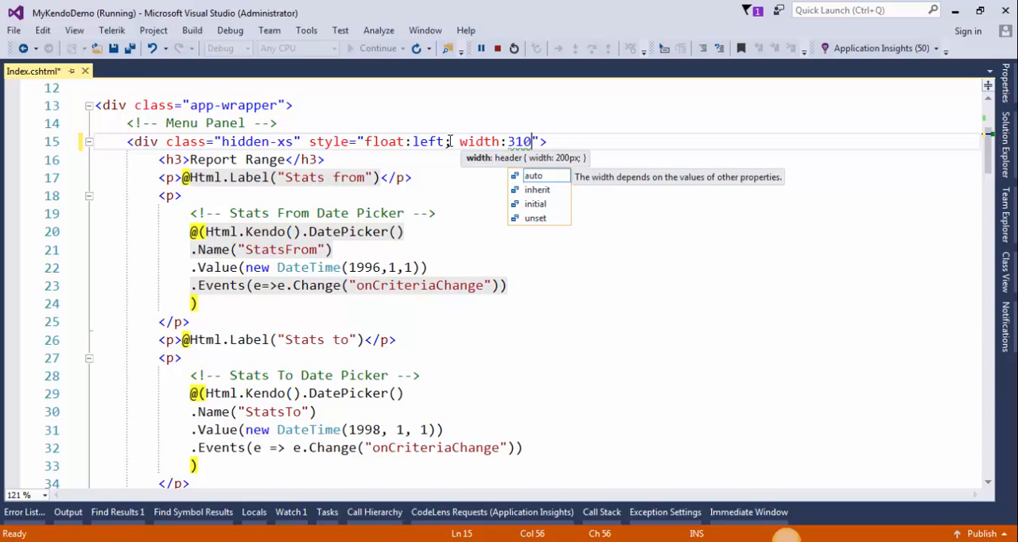
{"action": "type", "text": "px;"}
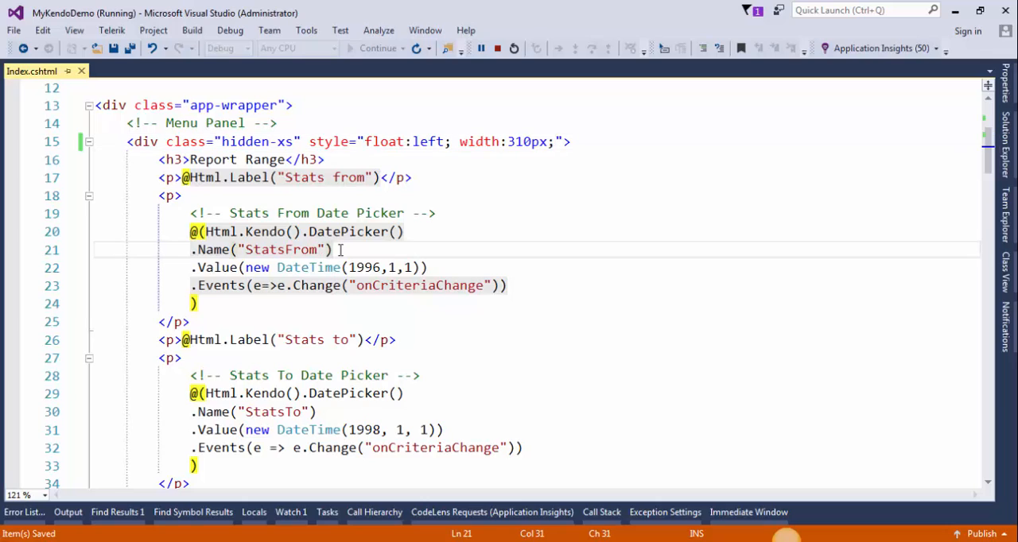
{"action": "left_click", "coordinate": [337, 249]}
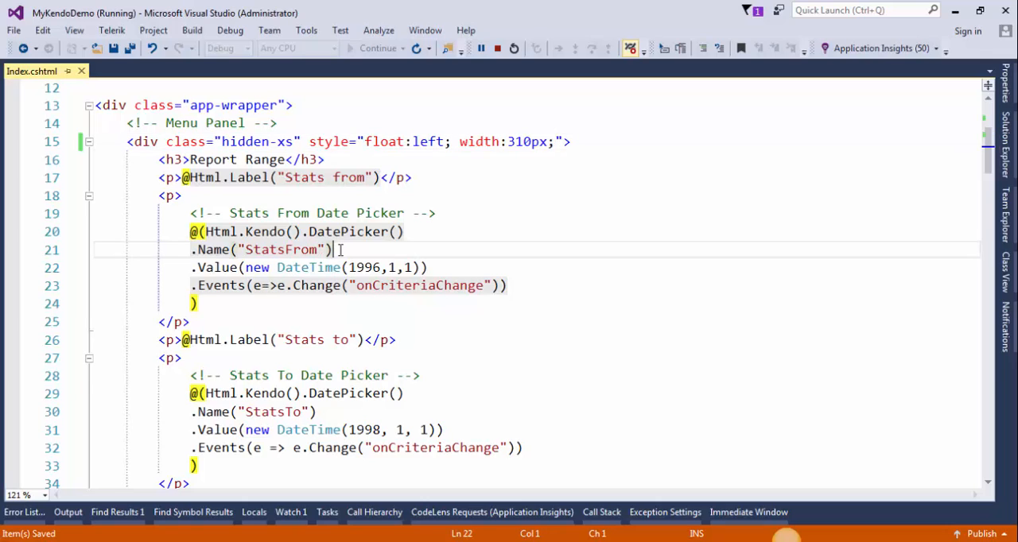
{"action": "type", "text": ".Htm"}
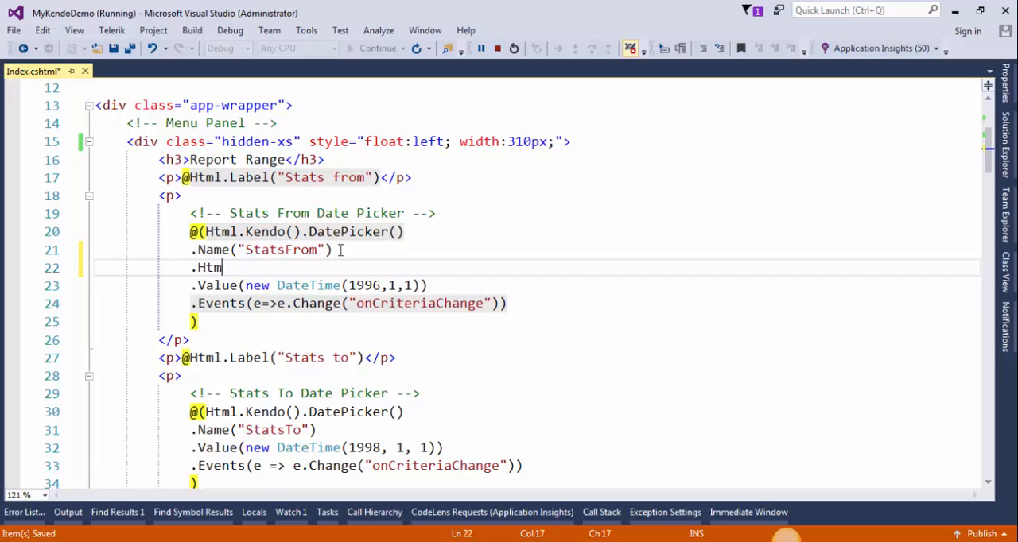
{"action": "type", "text": "lAttributes("}
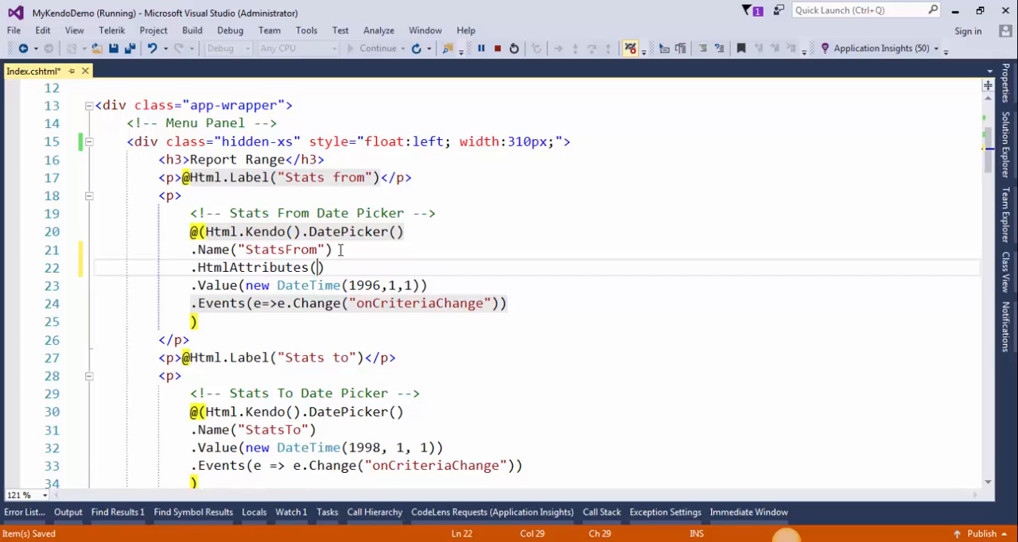
{"action": "type", "text": "new"}
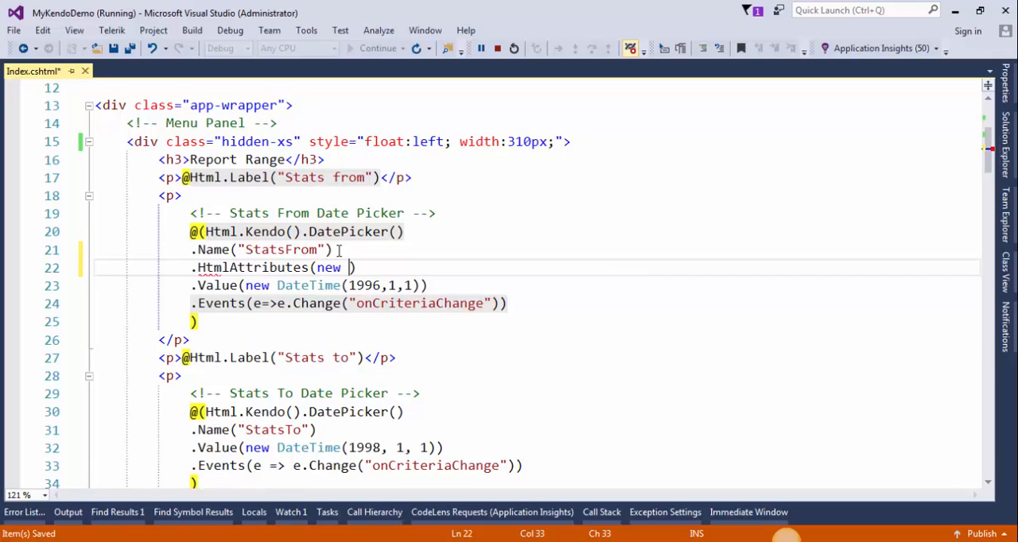
{"action": "type", "text": "{ @style=\""}
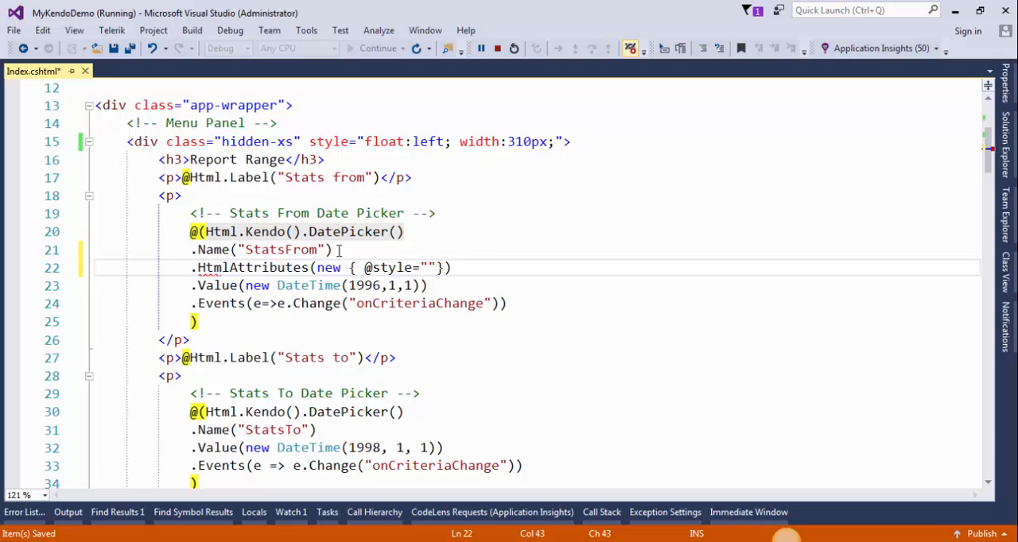
{"action": "type", "text": "widh"}
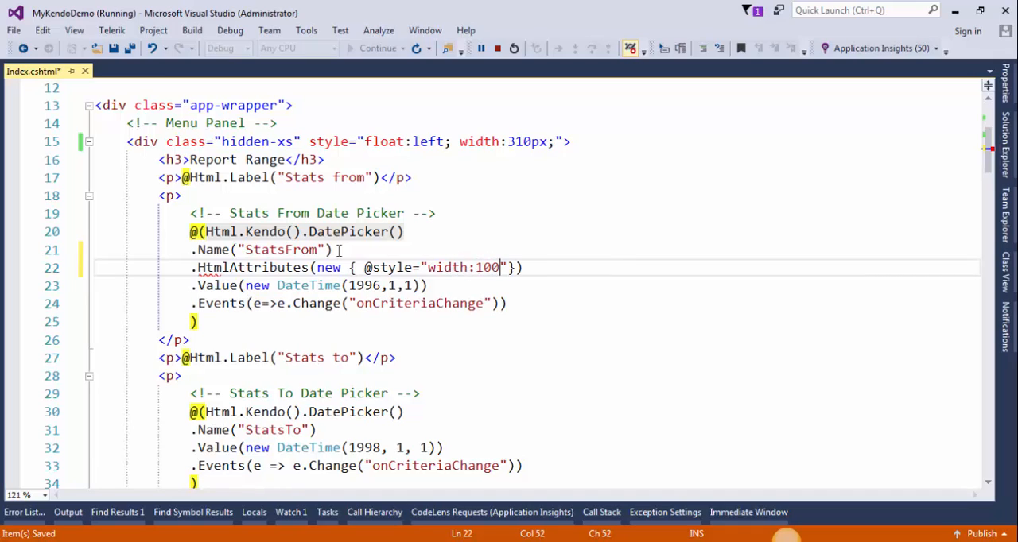
{"action": "type", "text": "%"}
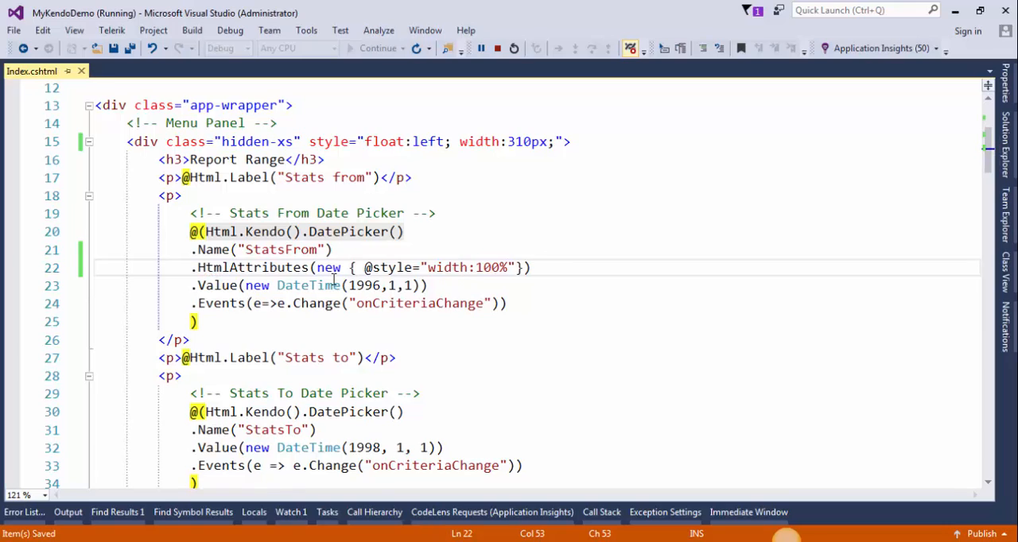
Give the StatsTo date picker the same width:100% HtmlAttributes style.
{"action": "left_click", "coordinate": [522, 293]}
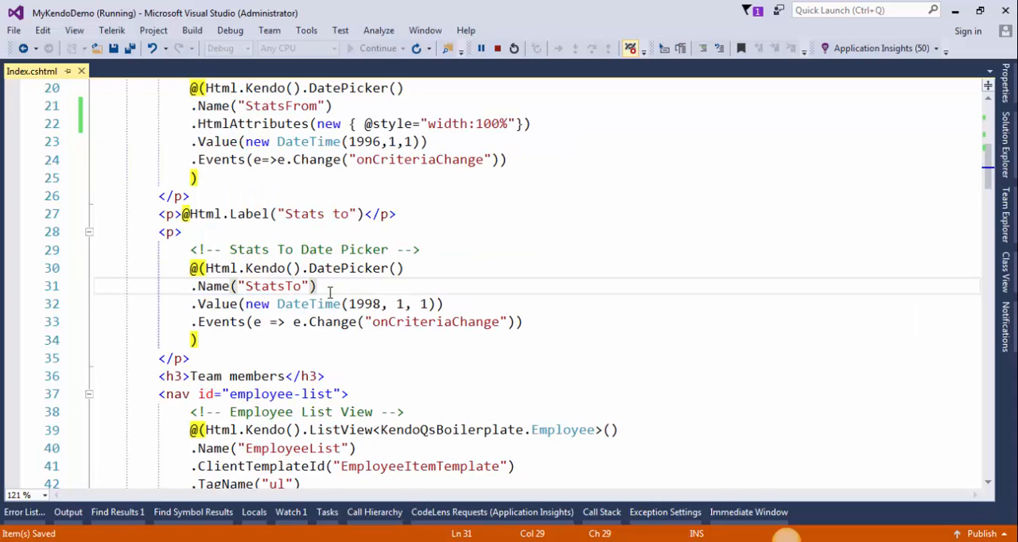
{"action": "type", "text": ".HtmlAttributes(new { @style = \"width:100%\" })"}
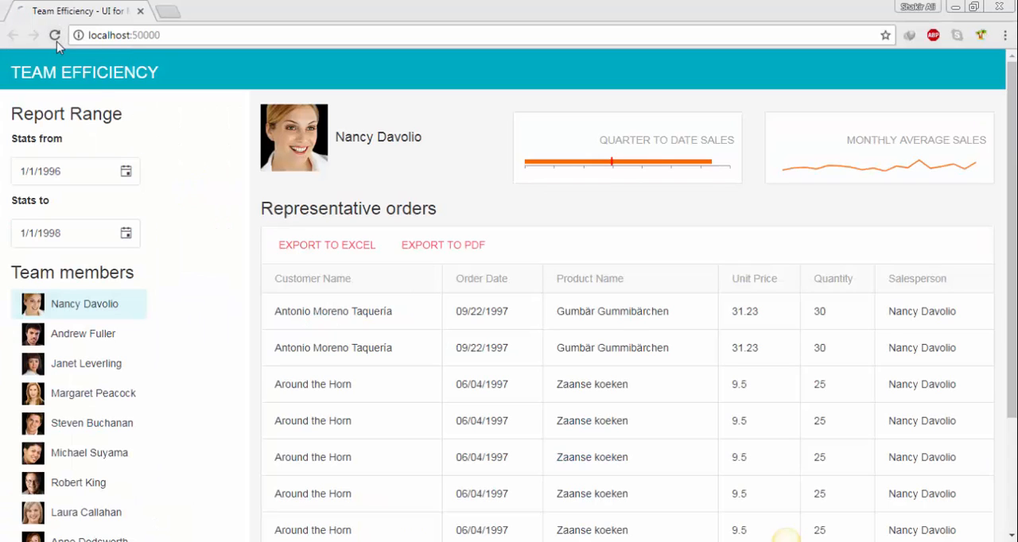
Reload the app and check both date pickers spanning the menu panel width.
{"action": "left_click", "coordinate": [55, 34]}
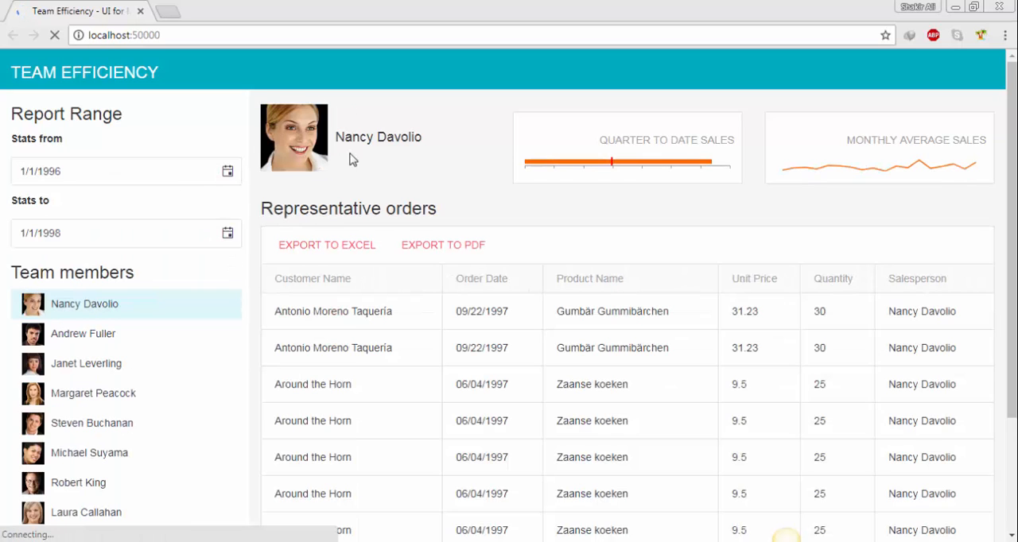
{"action": "scroll", "scroll_direction": "down", "scroll_amount": 3}
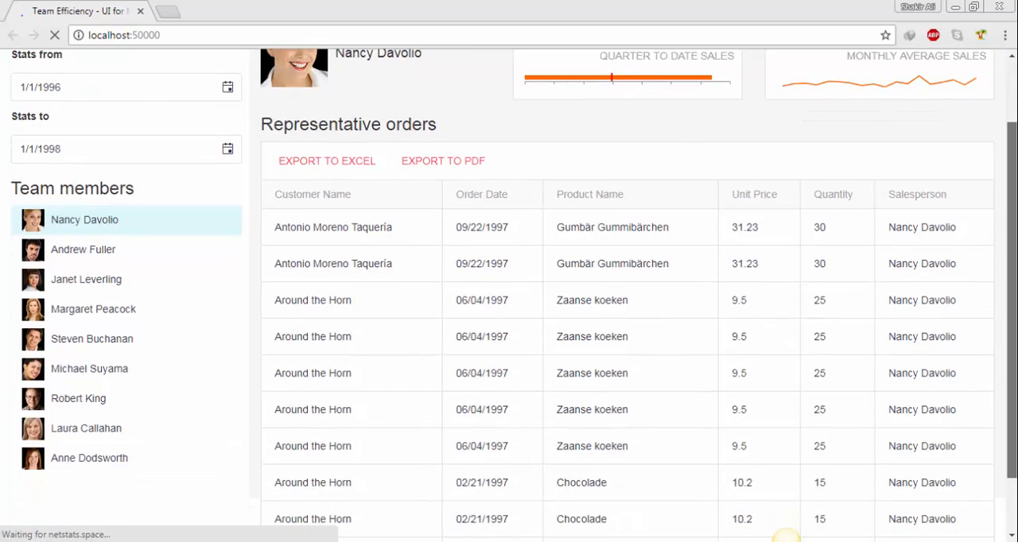
{"action": "scroll", "scroll_direction": "up", "scroll_amount": 3}
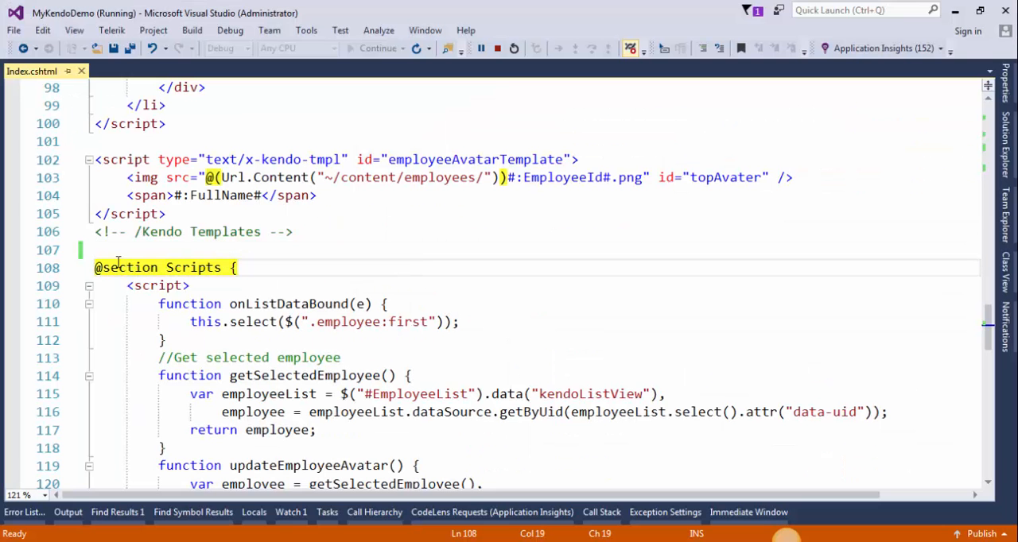
Add a <style> block above the Scripts section: .employee img { border:2px solid #00acc1; border-radius:100%; }.
{"action": "left_click", "coordinate": [110, 249]}
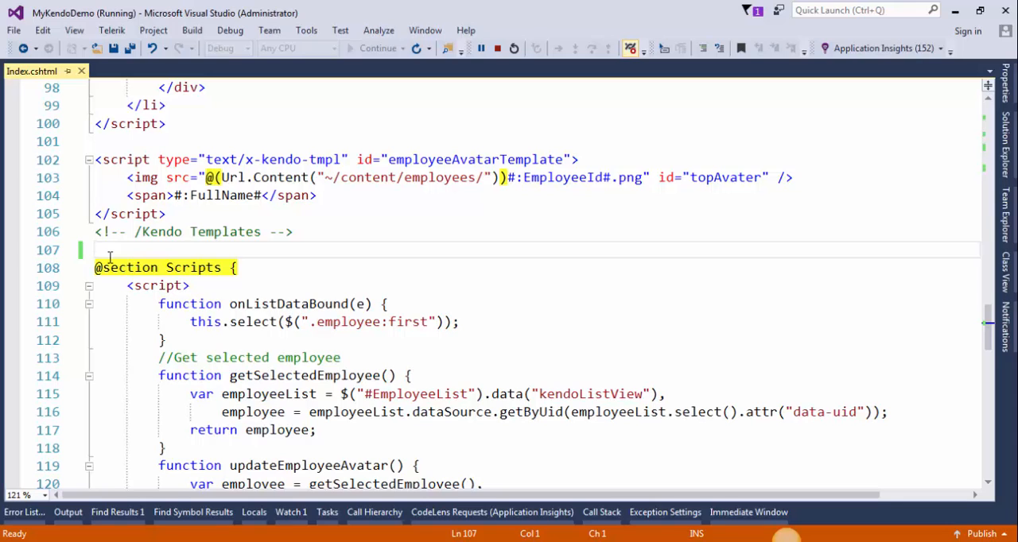
{"action": "type", "text": "<style>"}
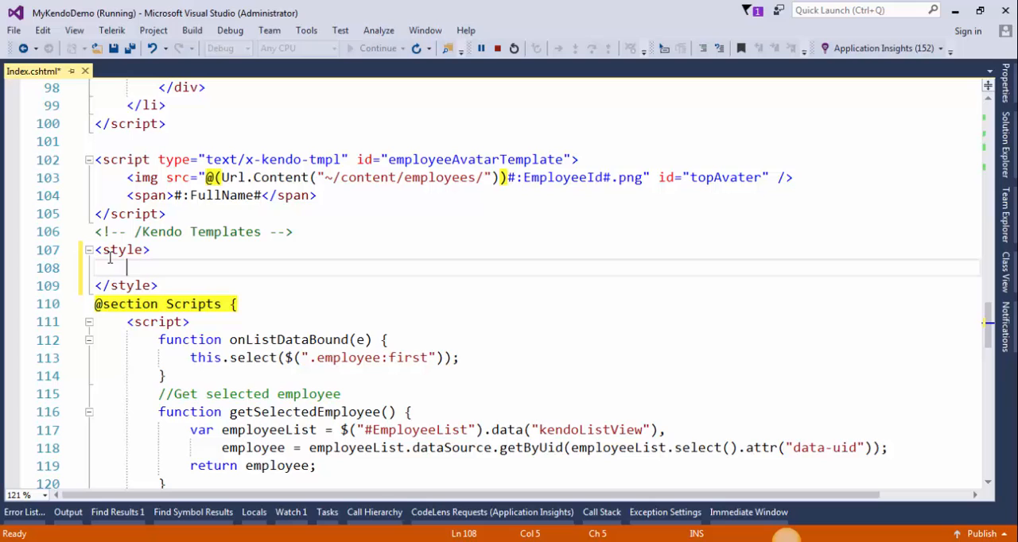
{"action": "type", "text": ".employee"}
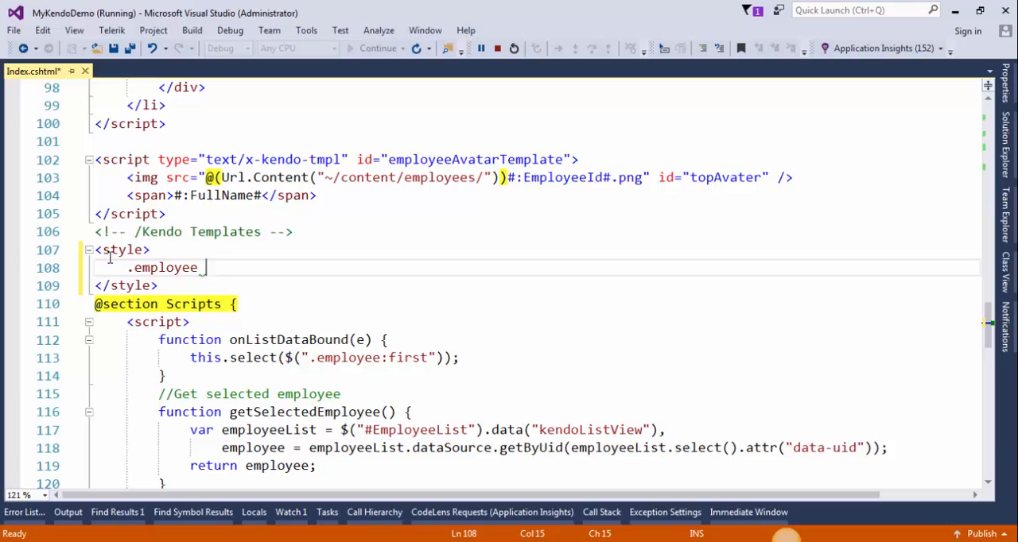
{"action": "type", "text": "img{}"}
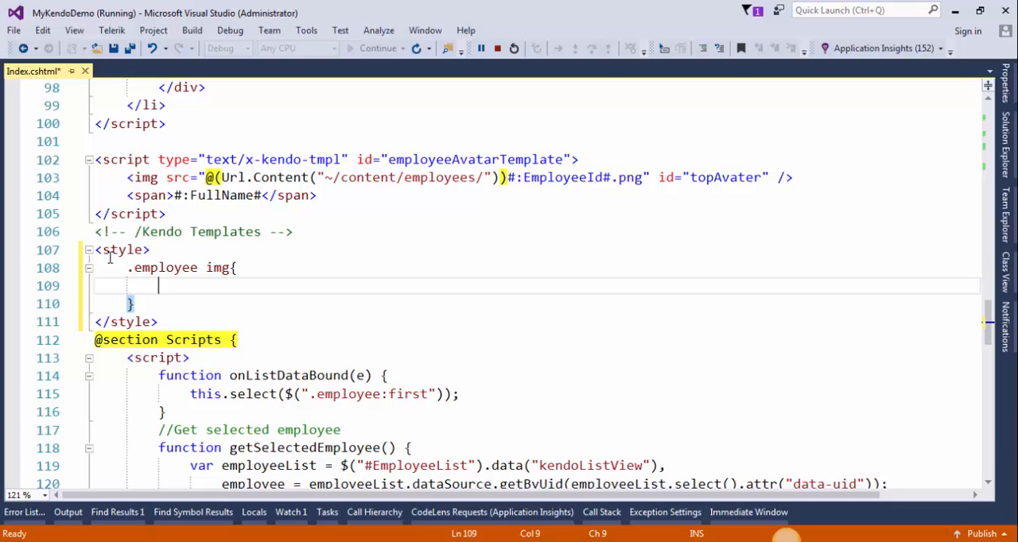
{"action": "type", "text": "border:"}
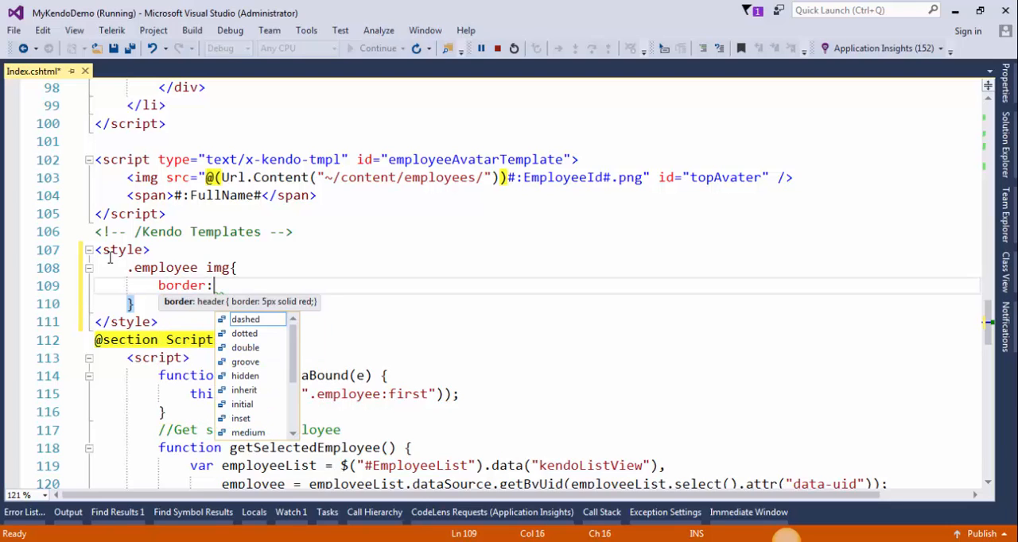
{"action": "type", "text": "2px"}
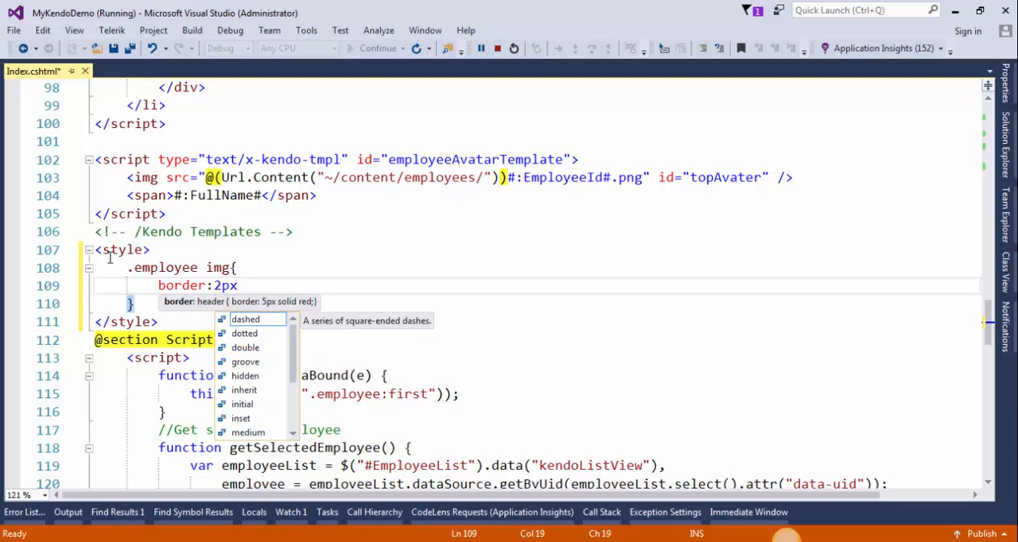
{"action": "type", "text": "solid #00acc1;"}
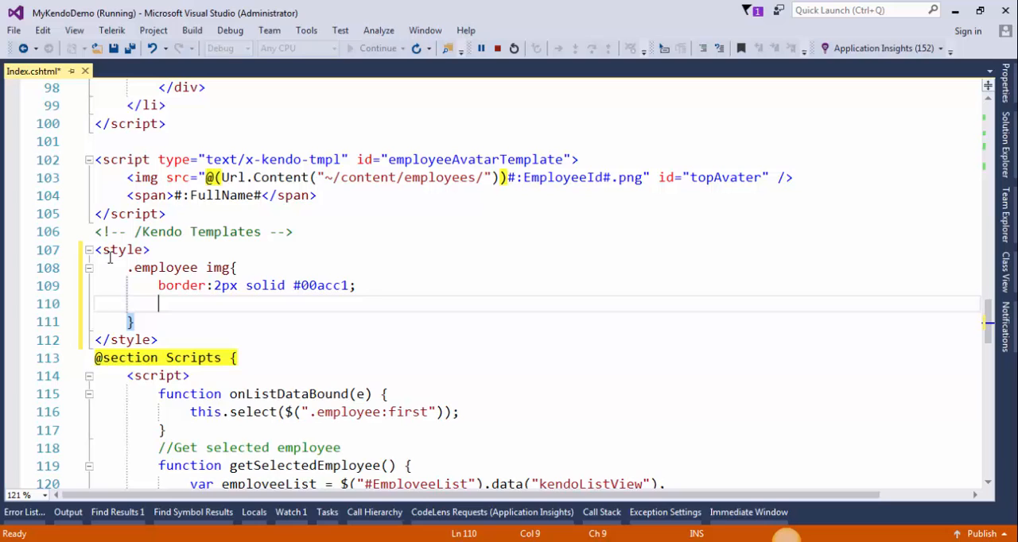
{"action": "type", "text": "border"}
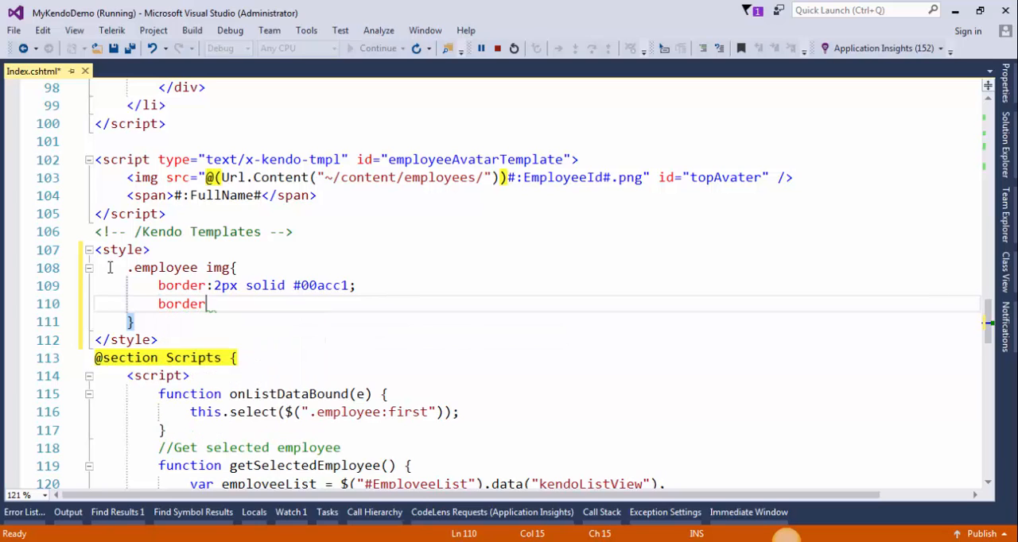
{"action": "type", "text": "-radius"}
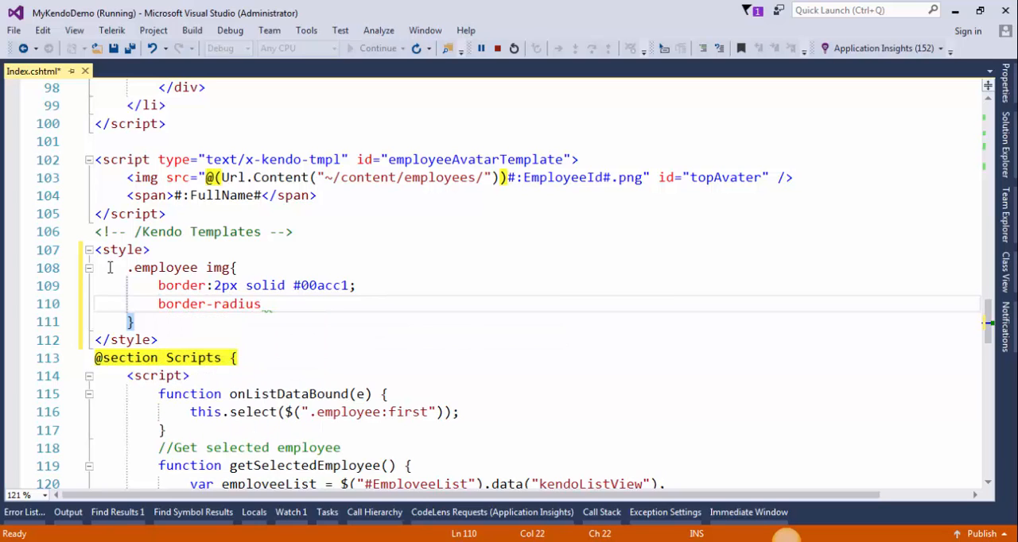
{"action": "type", "text": ":100%"}
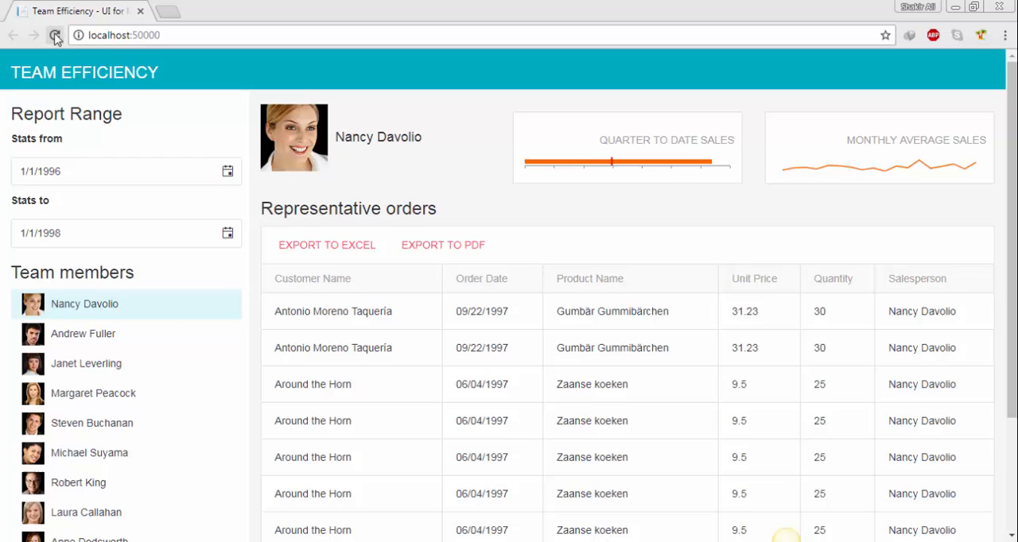
Reload to see round teal-bordered photos and view Andrew Fuller's orders.
{"action": "left_click", "coordinate": [55, 35]}
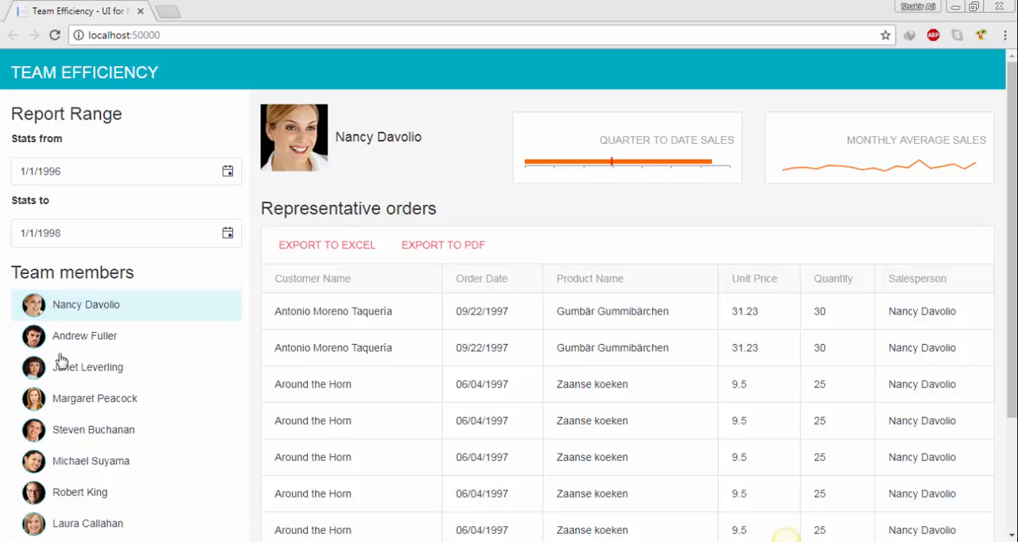
{"action": "left_click", "coordinate": [85, 336]}
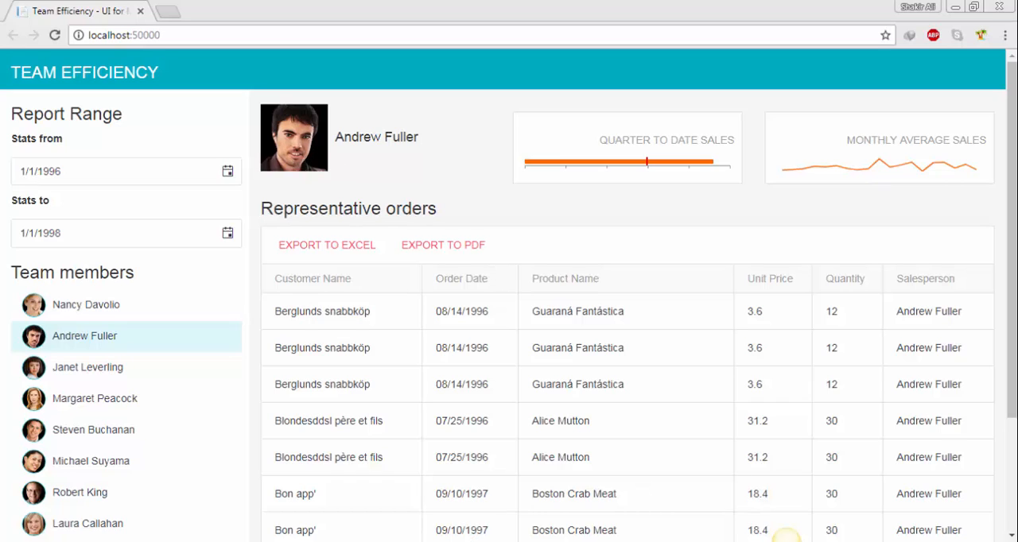
{"action": "left_click", "coordinate": [443, 245]}
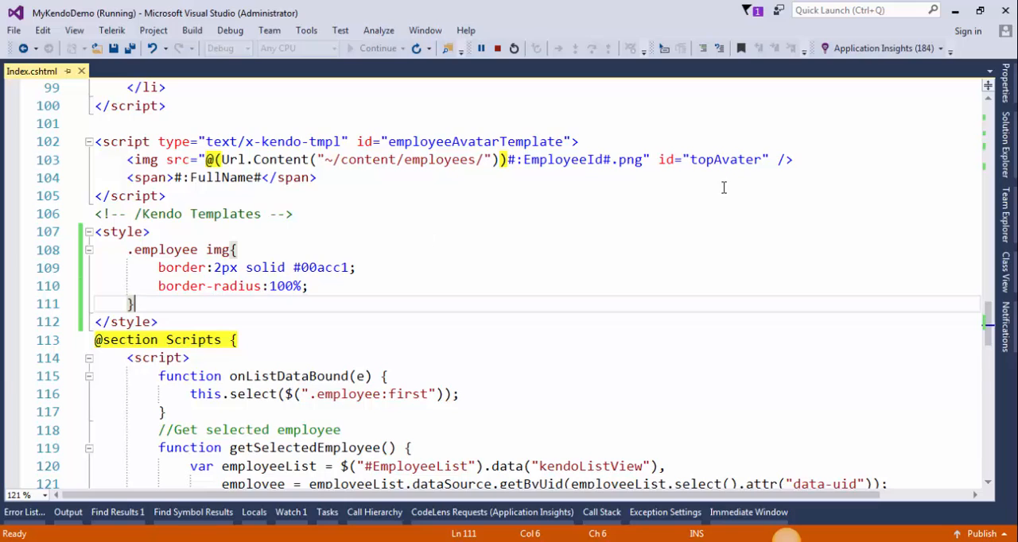
Add a #topAvater rule with a 2px solid #00acc1 border and 100% border-radius, then save.
{"action": "double_click", "coordinate": [725, 160]}
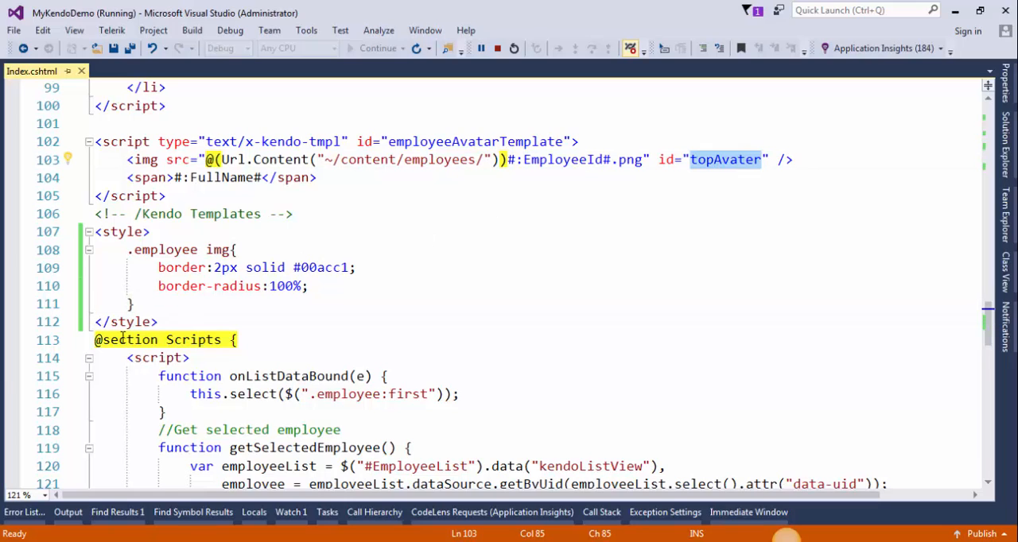
{"action": "left_click", "coordinate": [137, 303]}
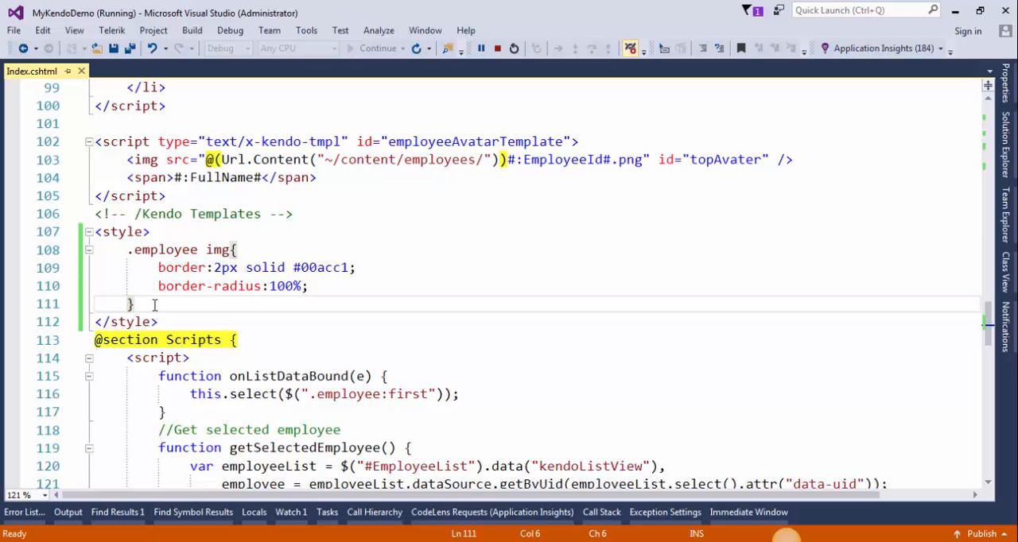
{"action": "type", "text": "#topAvater{}"}
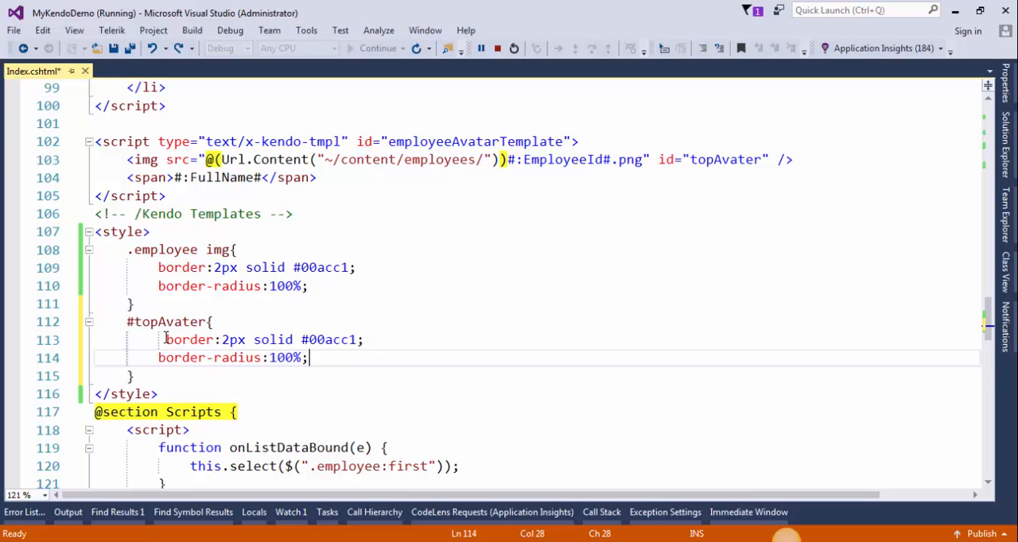
{"action": "key", "text": "ctrl+s"}
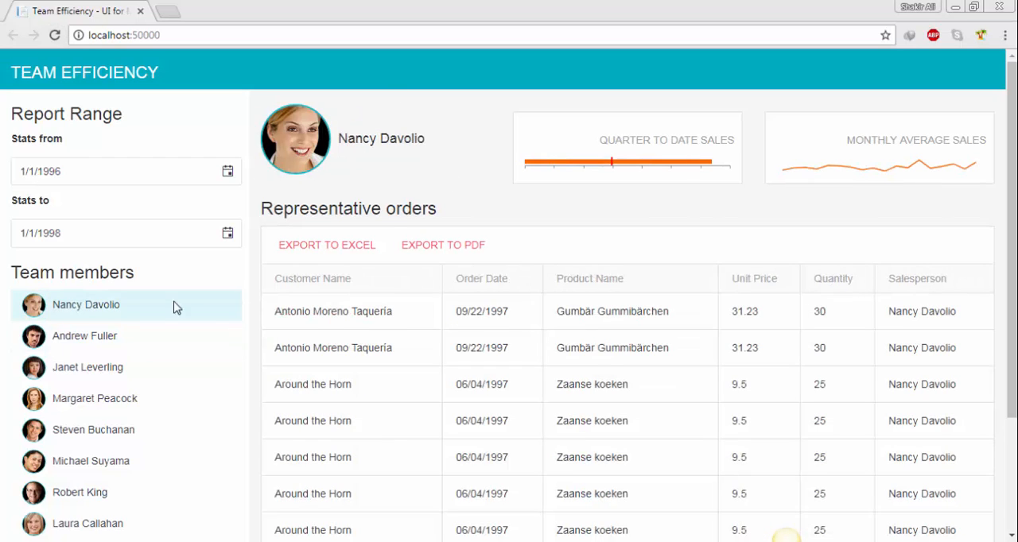
View the orders of Andrew Fuller, Margaret Peacock, then back to Nancy Davolio.
{"action": "left_click", "coordinate": [84, 335]}
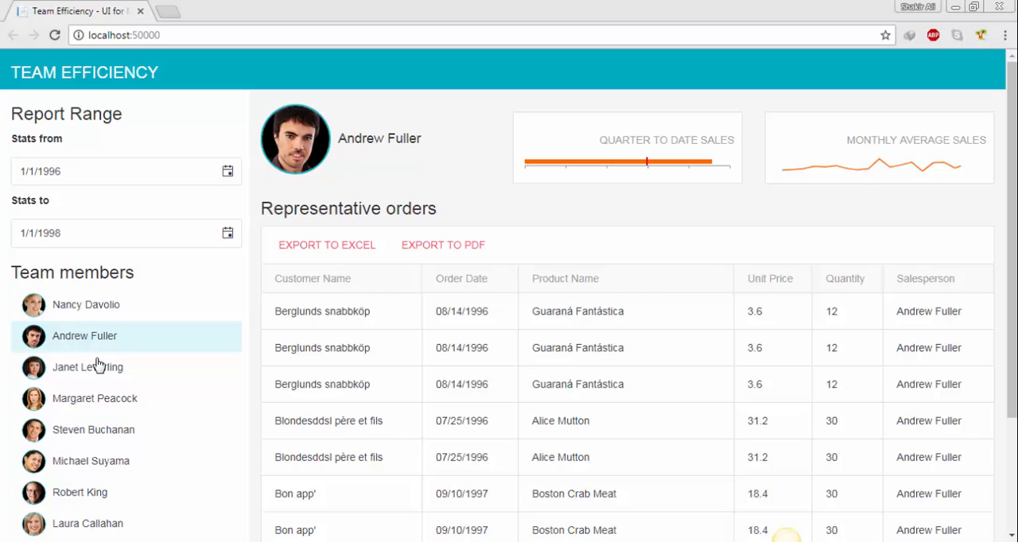
{"action": "left_click", "coordinate": [94, 399]}
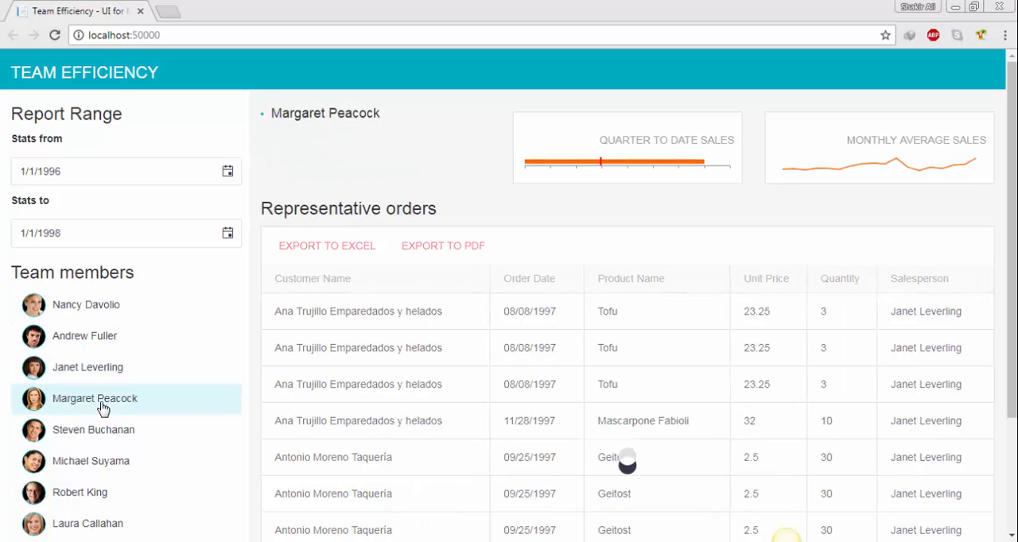
{"action": "left_click", "coordinate": [86, 305]}
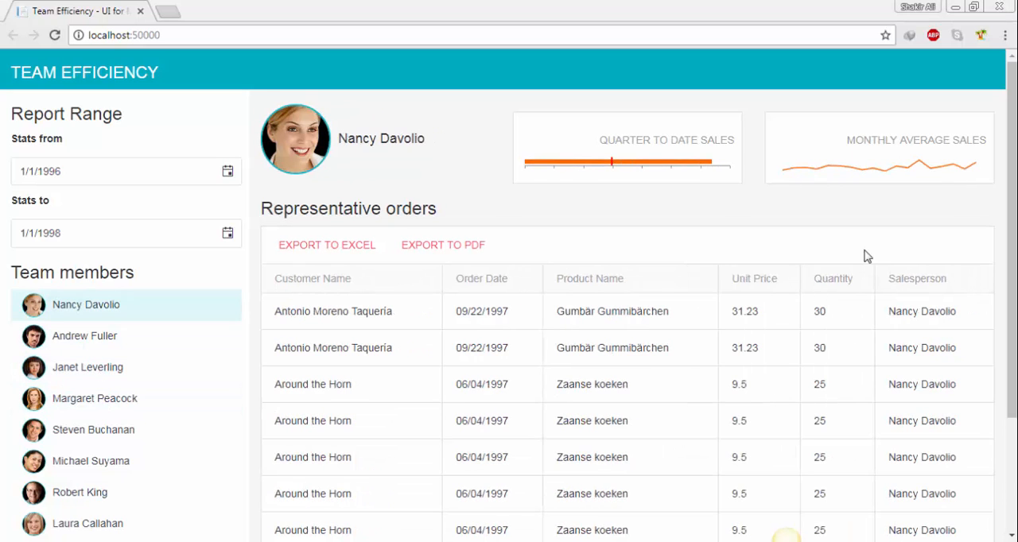
{"action": "mouse_move", "coordinate": [981, 127]}
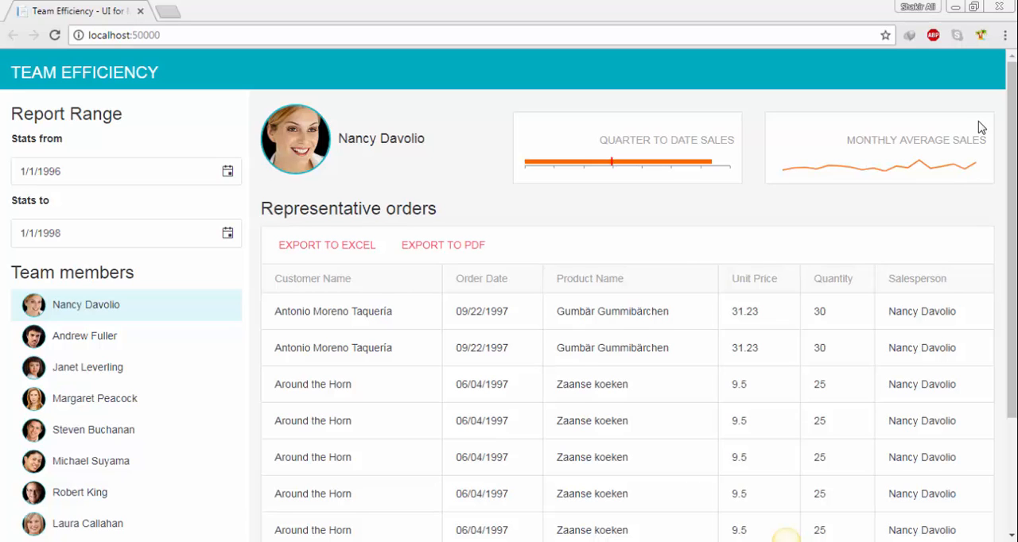
Narrow the Chrome window and scroll the grid to preview the small-screen layout.
{"action": "left_click", "coordinate": [975, 6]}
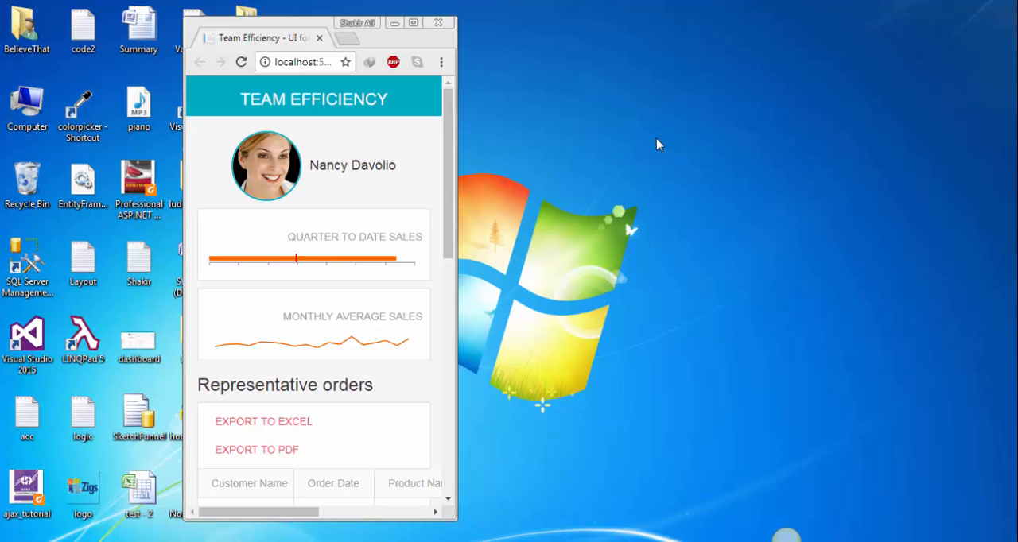
{"action": "scroll", "scroll_direction": "down", "scroll_amount": 3}
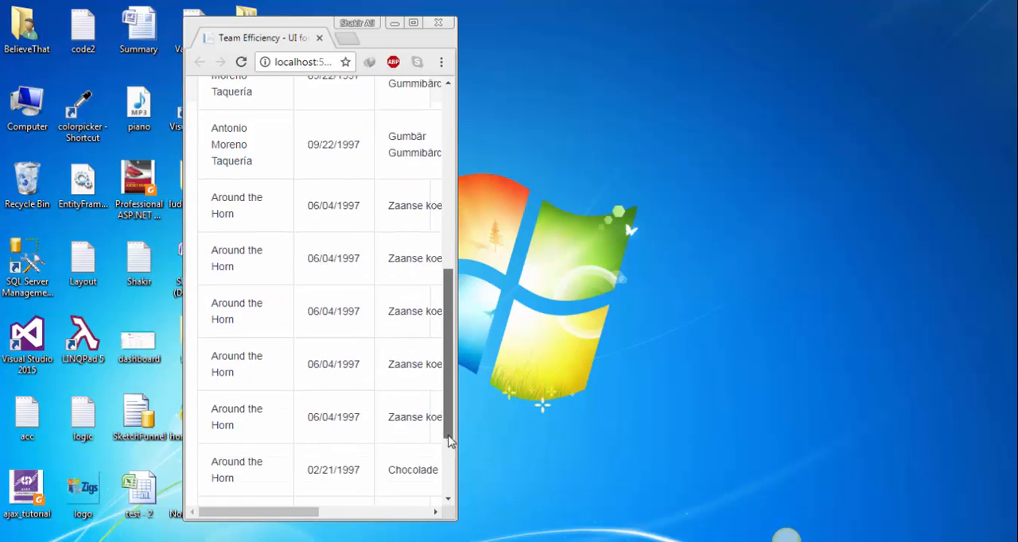
{"action": "scroll", "scroll_direction": "right", "scroll_amount": 3}
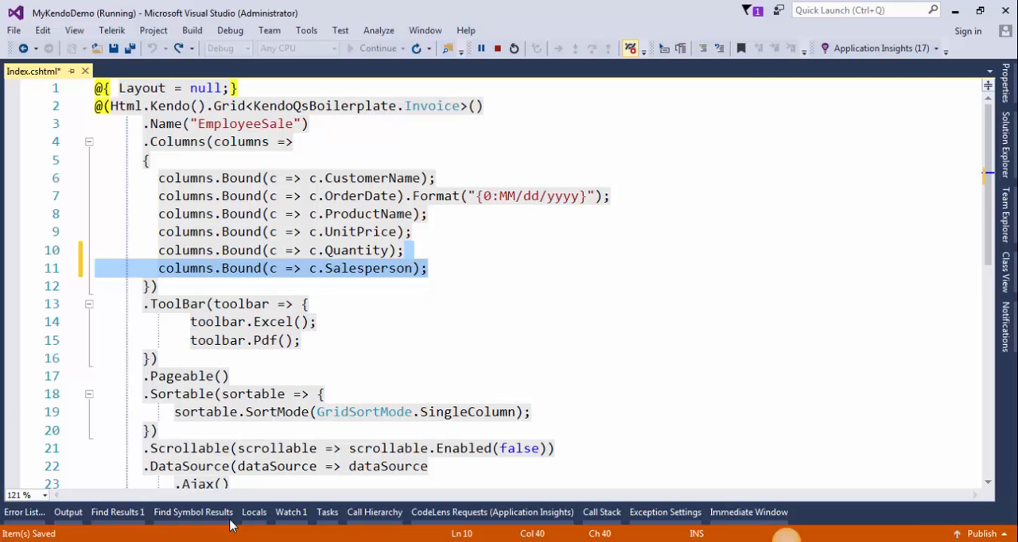
{"action": "mouse_move", "coordinate": [365, 268]}
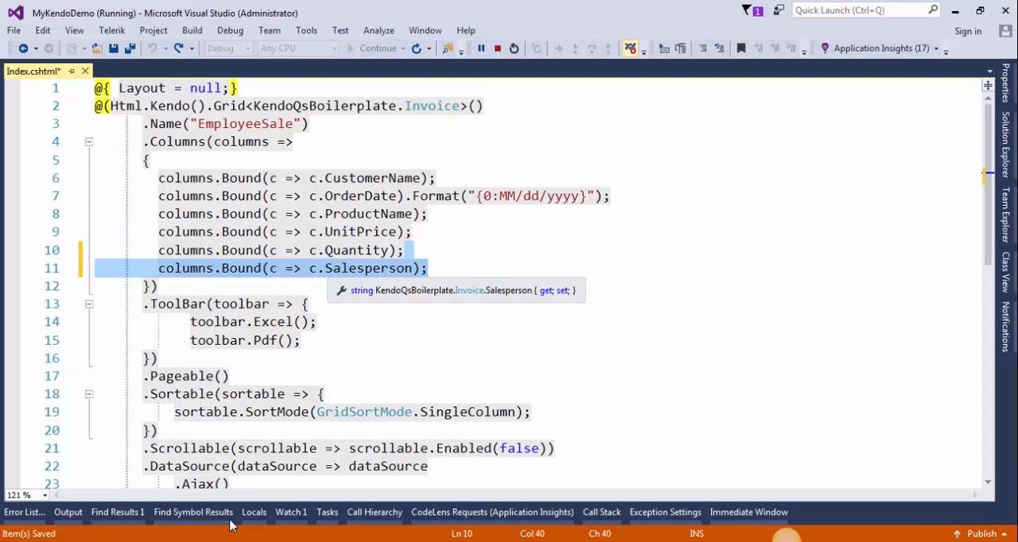
Delete the Salesperson column and give CustomerName .MinScreenWidth(900), then save.
{"action": "key", "text": "Delete"}
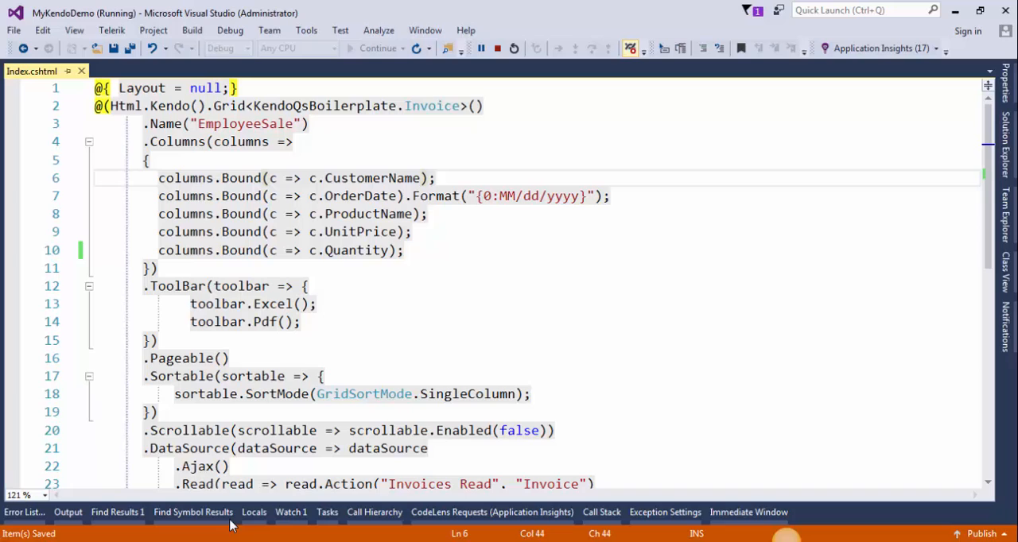
{"action": "type", "text": ".MinScreenWidth(900"}
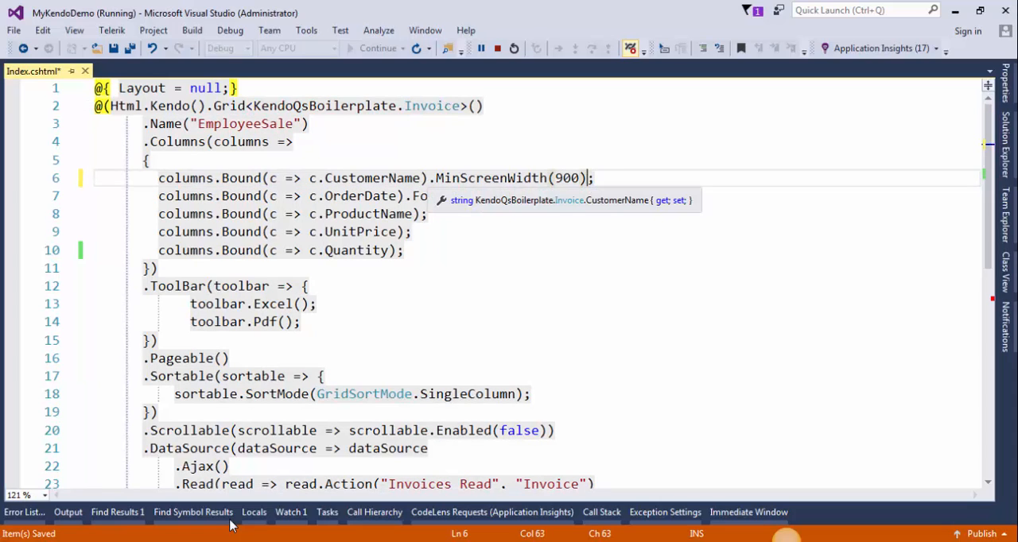
{"action": "key", "text": "ctrl+s"}
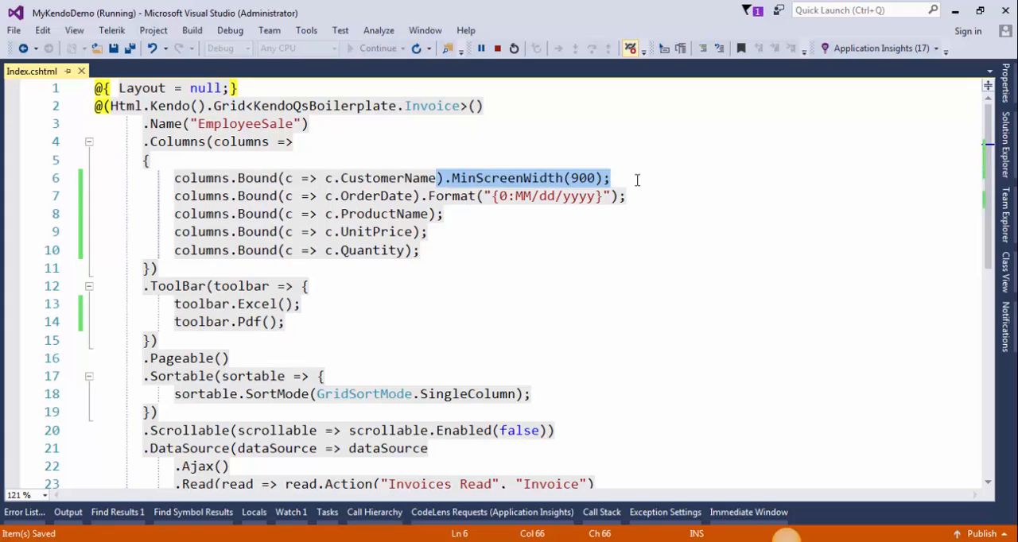
Reuse the width rule on ProductName as .MinScreenWidth(768).
{"action": "left_click", "coordinate": [453, 178]}
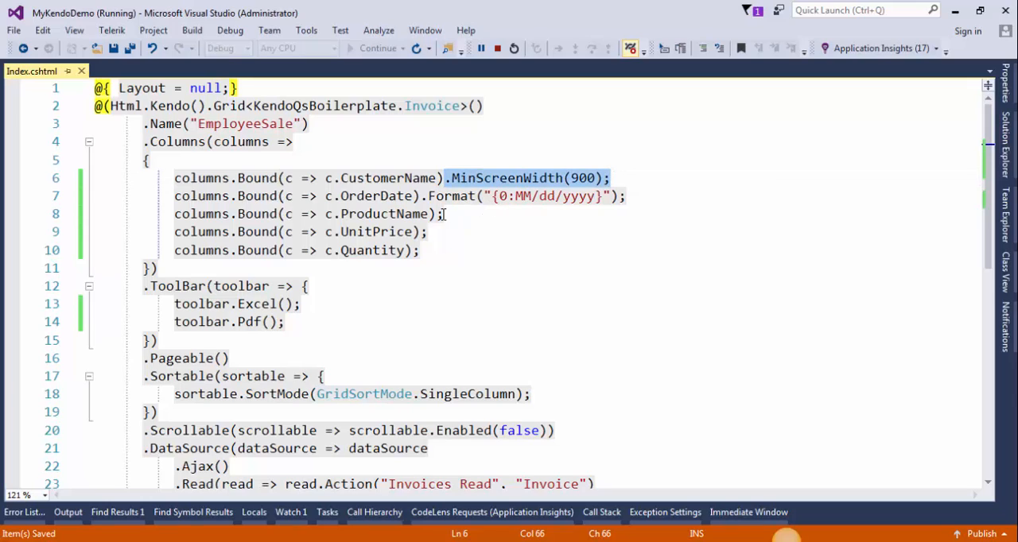
{"action": "left_click", "coordinate": [438, 213]}
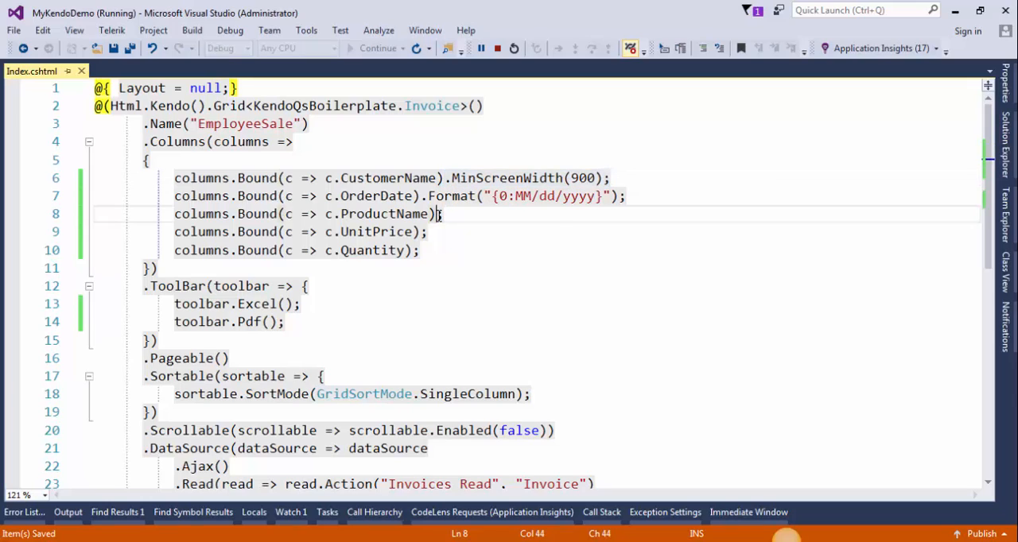
{"action": "type", "text": ".MinScreenWidth(900);"}
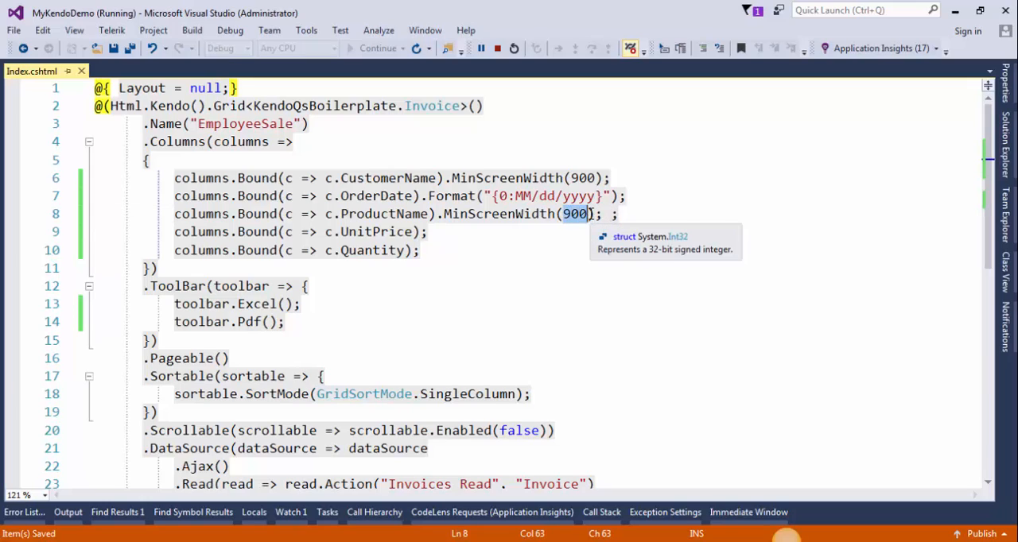
{"action": "type", "text": "768"}
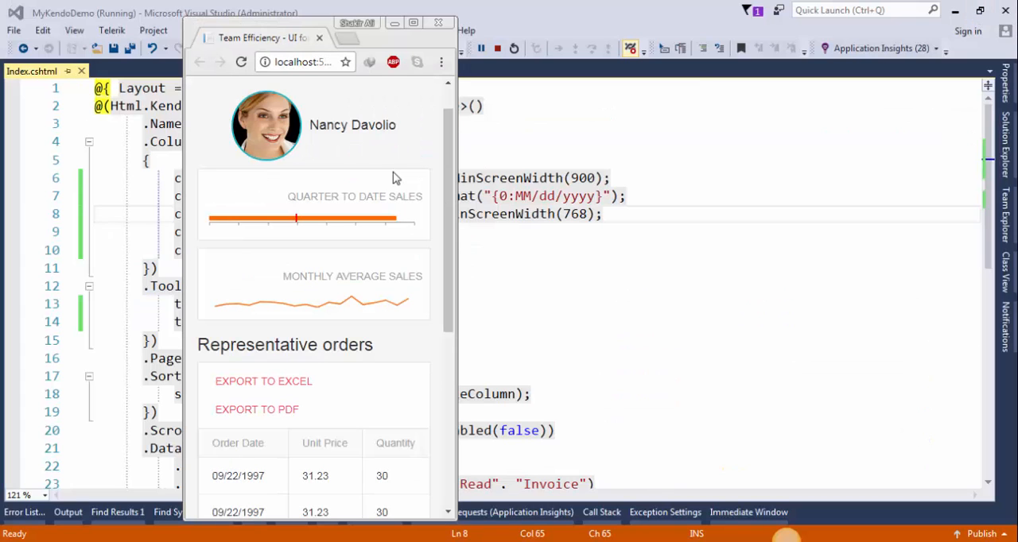
Scroll the narrowed grid to confirm only date, price and quantity columns remain.
{"action": "scroll", "scroll_direction": "down", "scroll_amount": 3}
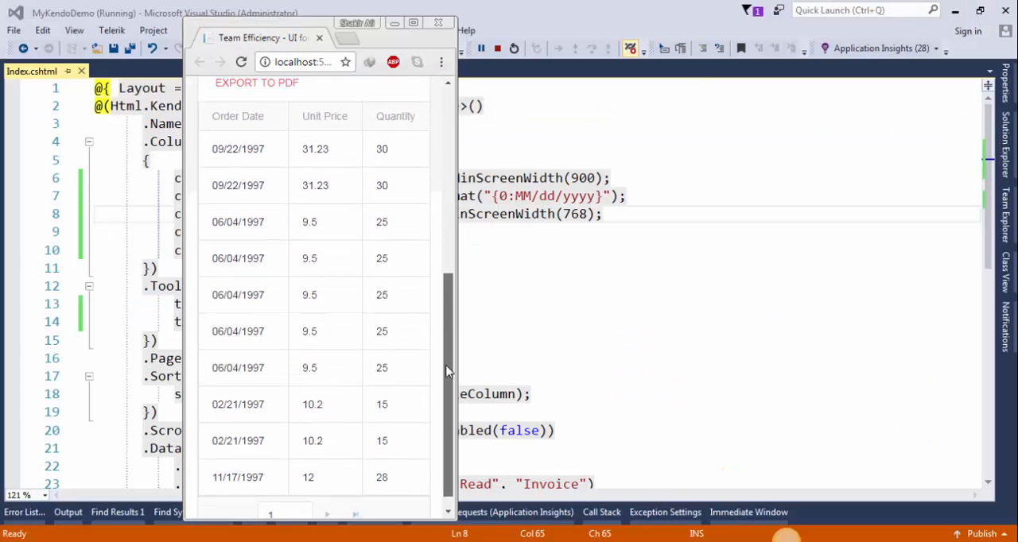
{"action": "scroll", "scroll_direction": "up", "scroll_amount": 3}
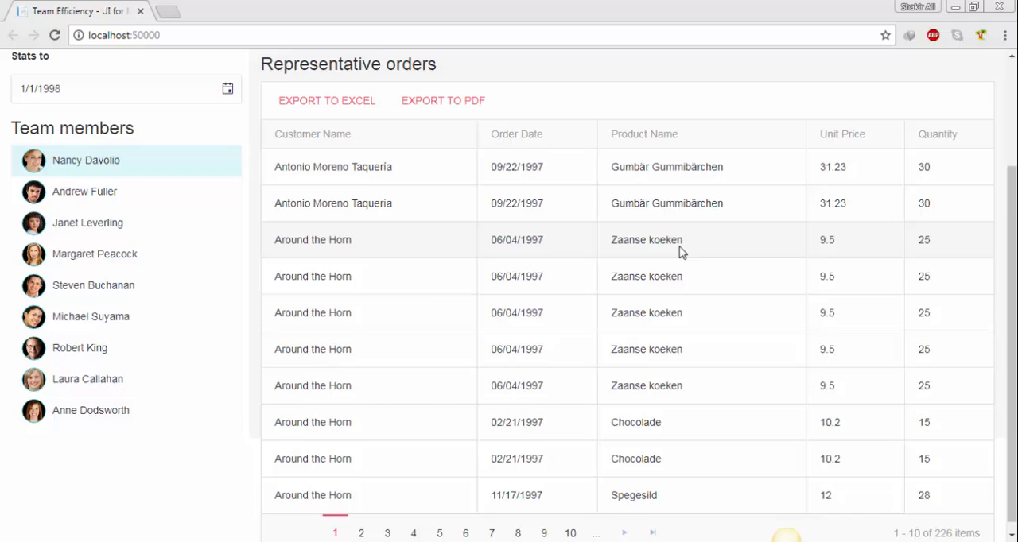
{"action": "mouse_move", "coordinate": [756, 464]}
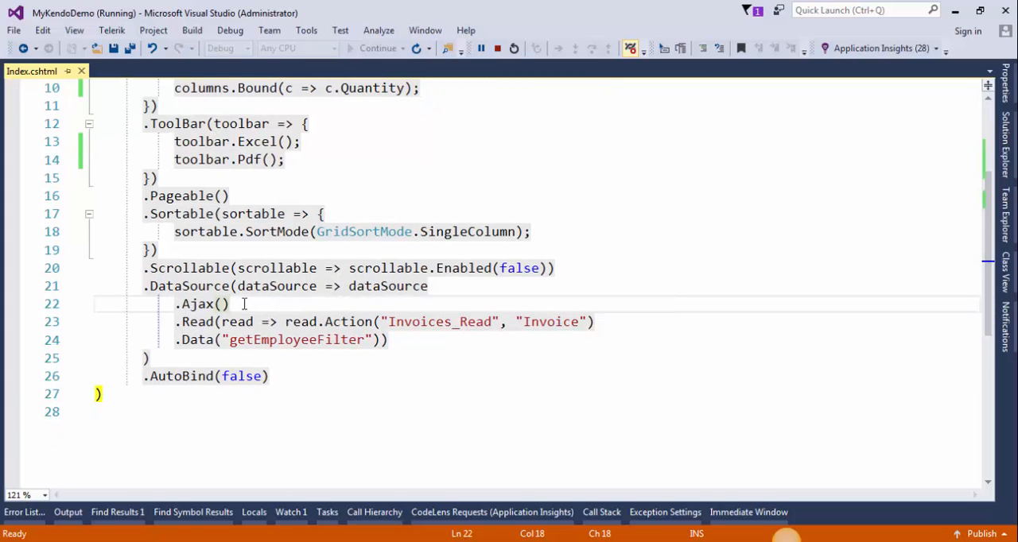
Add .PageSize(8) after .Ajax() in the grid's DataSource configuration.
{"action": "type", "text": ".PageSize"}
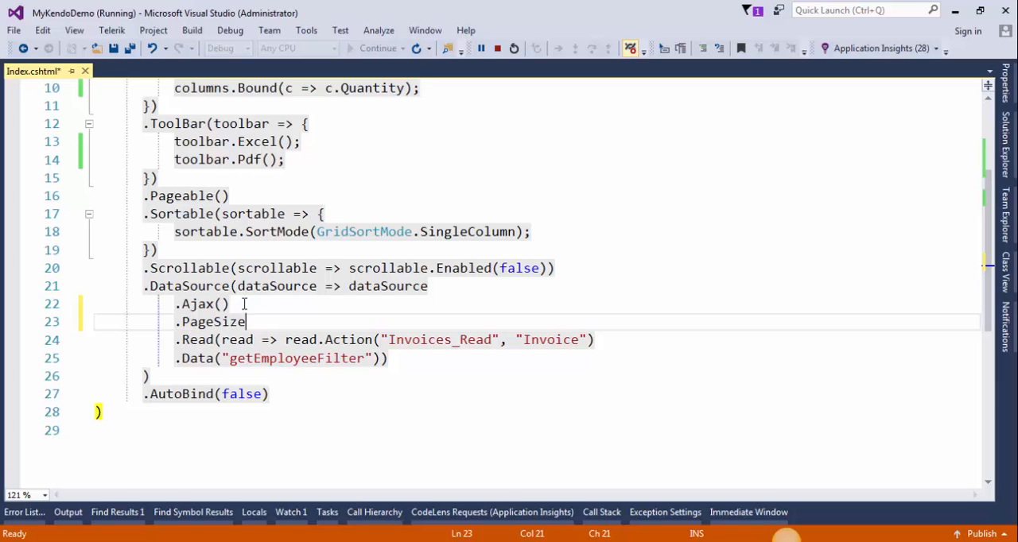
{"action": "type", "text": "(8)"}
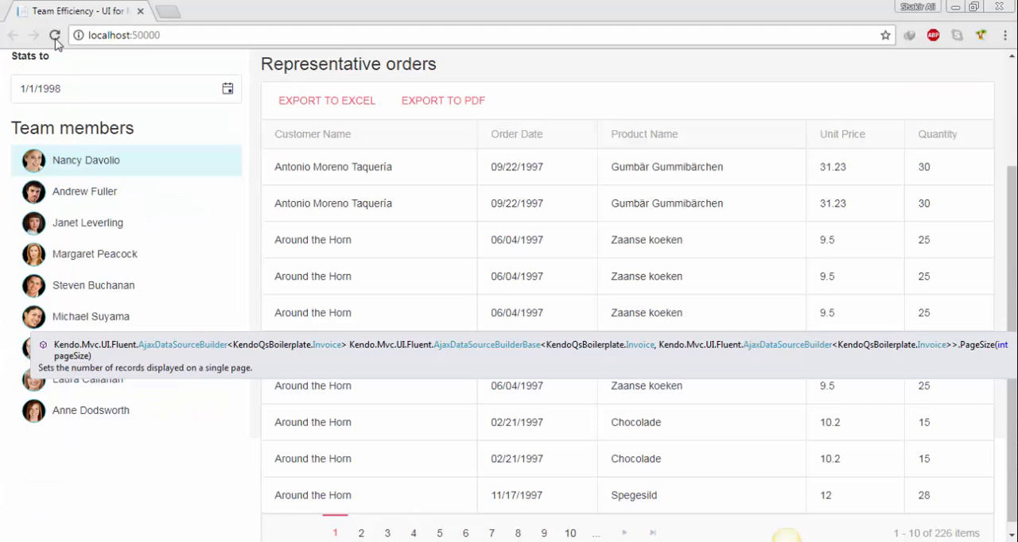
Reload the dashboard so the orders grid shows 8 rows per page (1–8 of 226).
{"action": "left_click", "coordinate": [56, 35]}
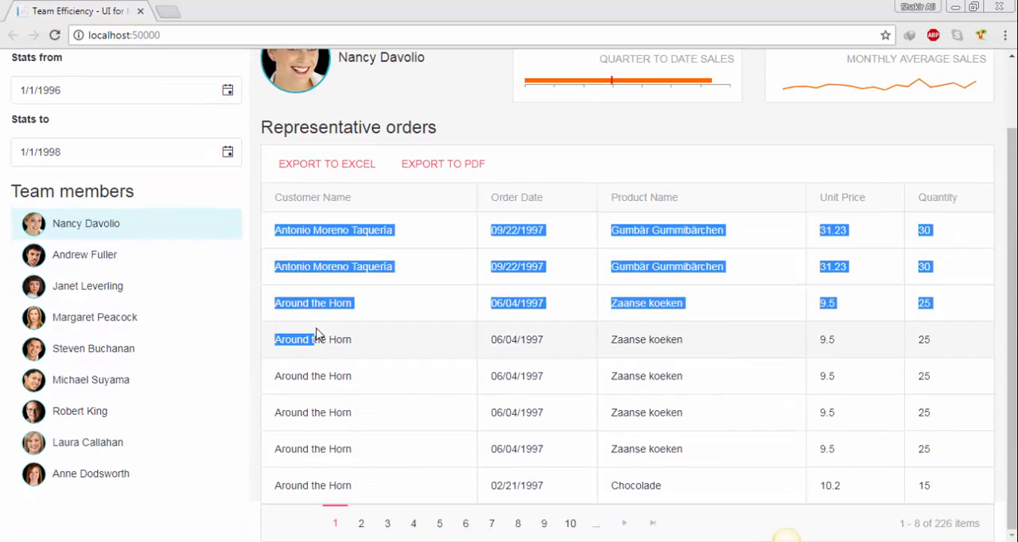
{"action": "left_click", "coordinate": [402, 436]}
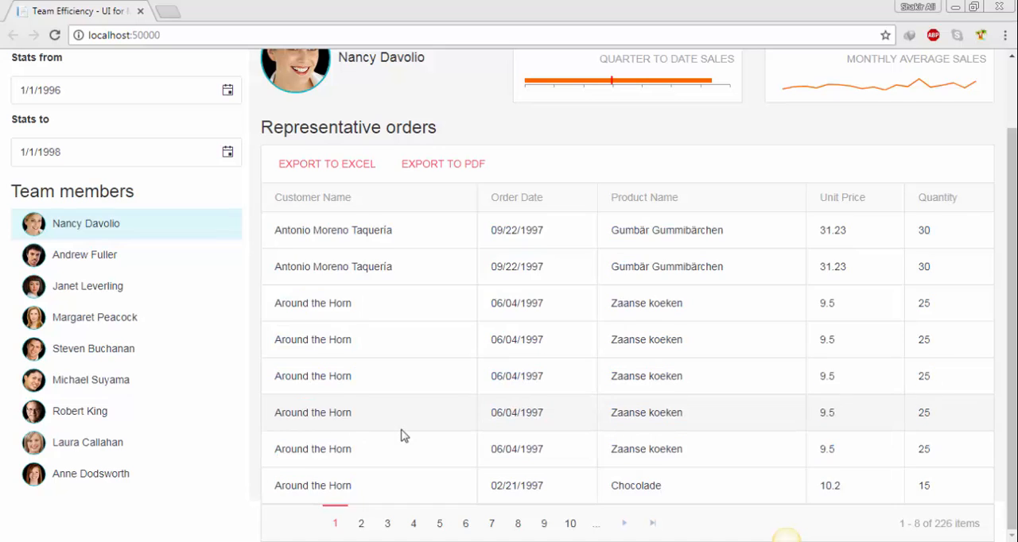
{"action": "scroll", "scroll_direction": "up", "scroll_amount": 3}
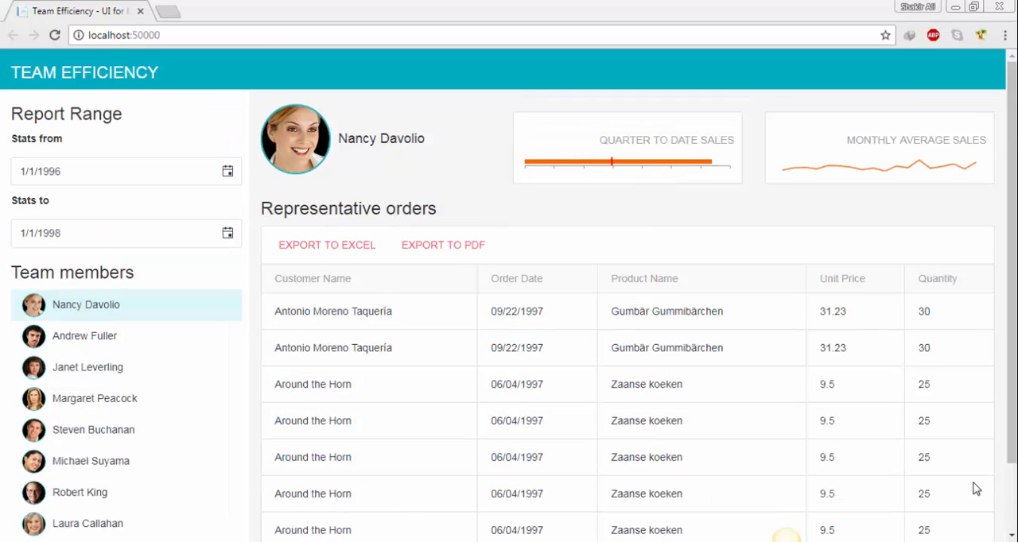